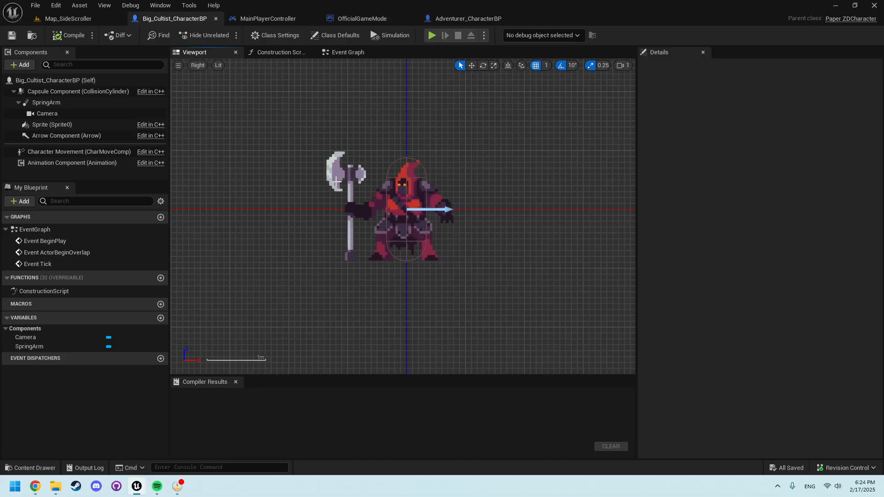
Show the Blueprints folder in the content drawer and cancel the Pick Parent Class dialog.
click(31, 467)
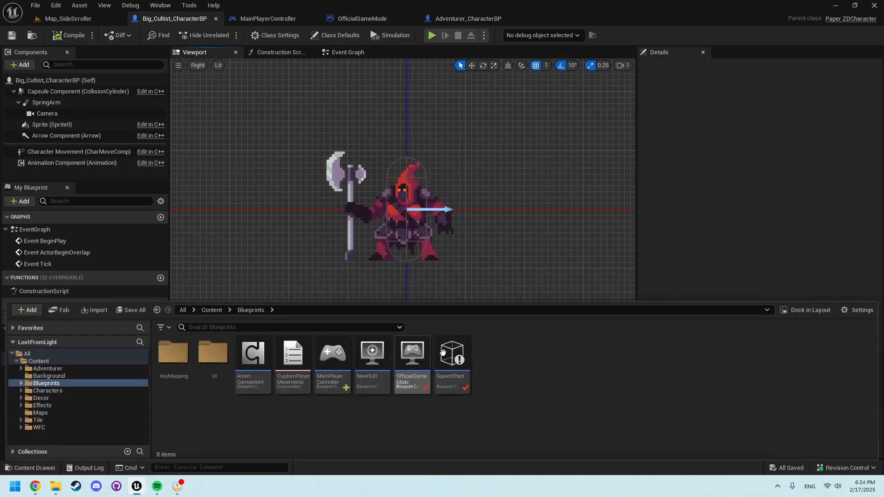
click(27, 310)
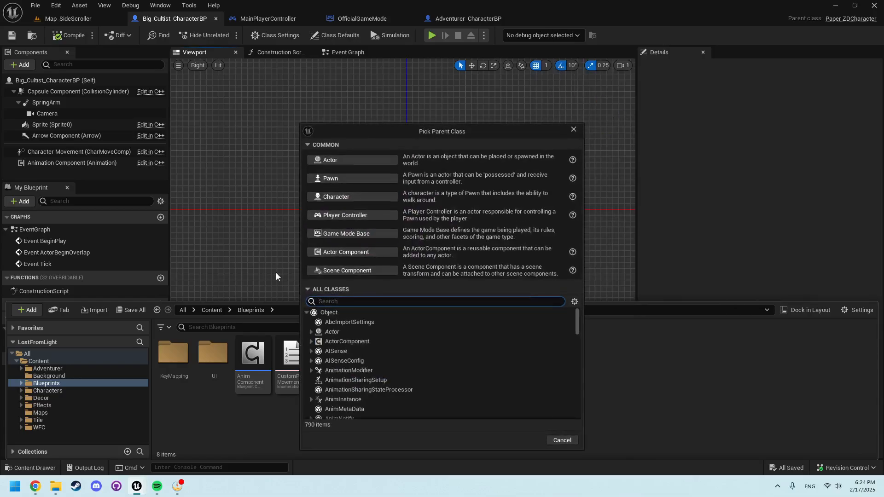
mouse_move(348, 218)
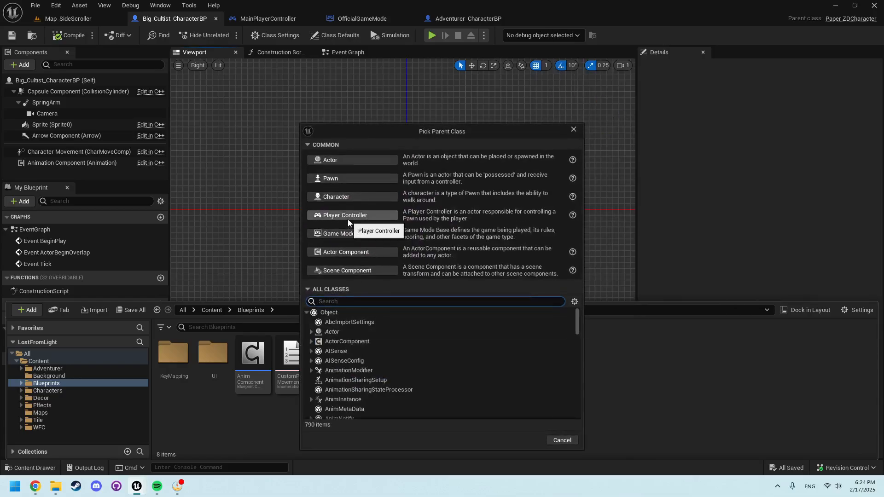
click(561, 440)
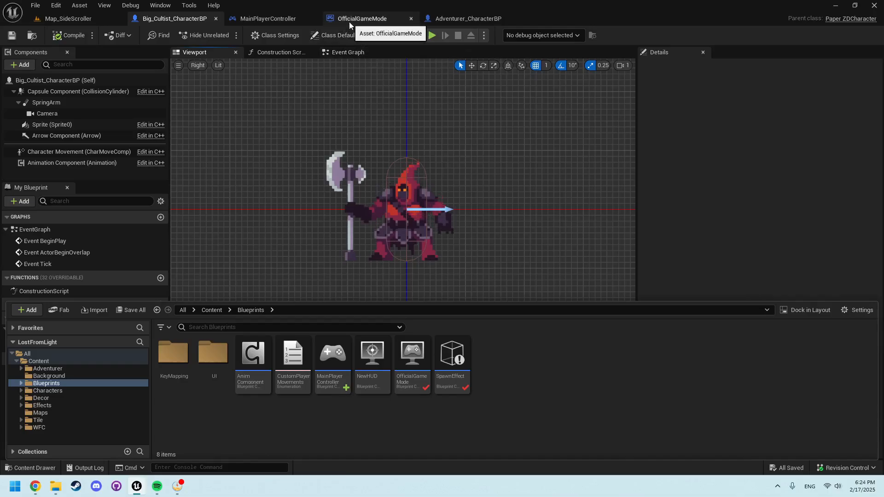
Check OfficialGameMode uses MainPlayerController, view its compiled input graph, then return to Big_Cultist_CharacterBP.
click(361, 19)
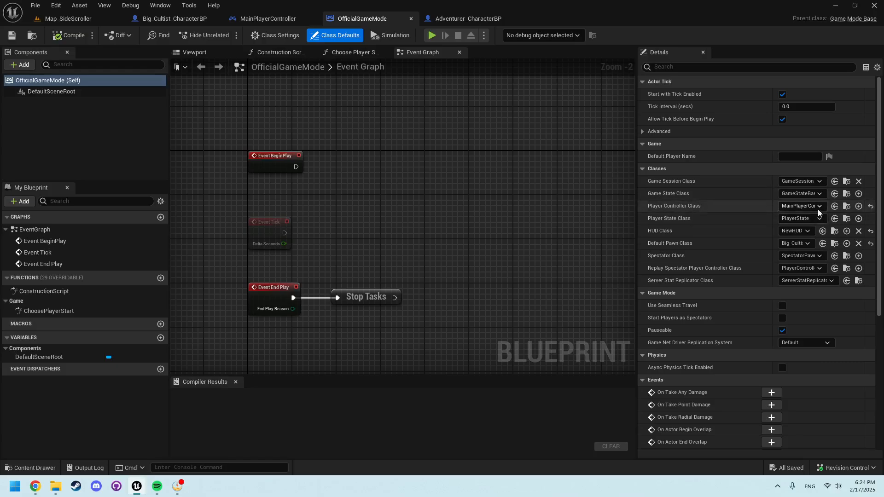
click(799, 205)
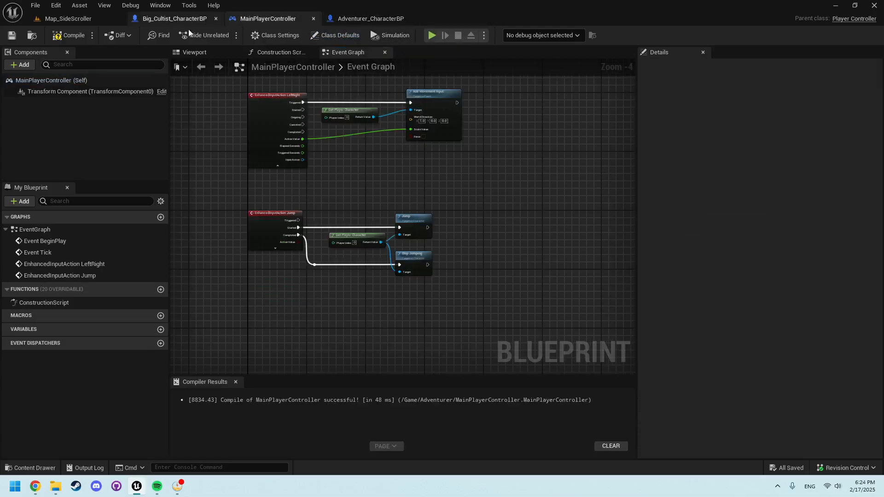
click(174, 18)
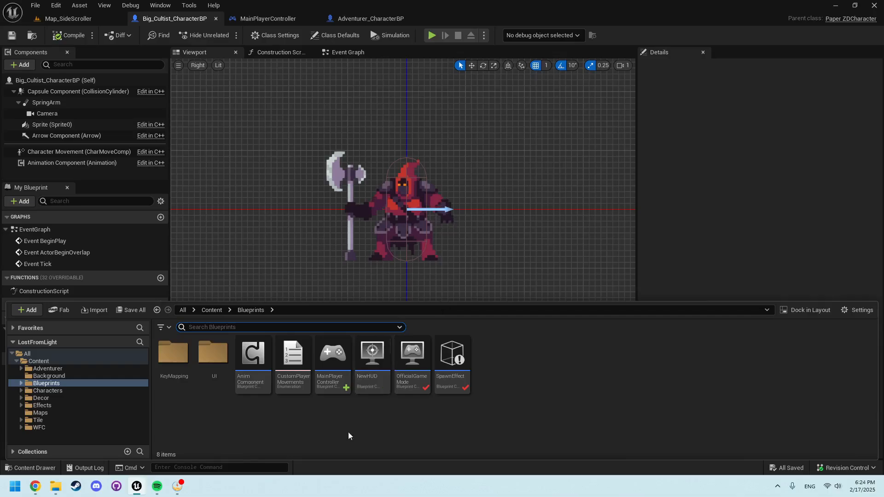
mouse_move(332, 361)
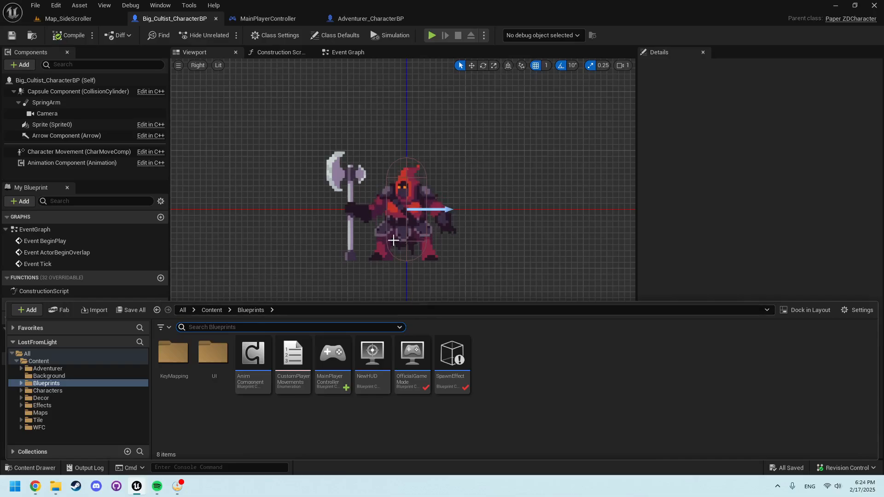
View Adventurer_CharacterBP's event graph and look over its grouped movement logic.
click(371, 19)
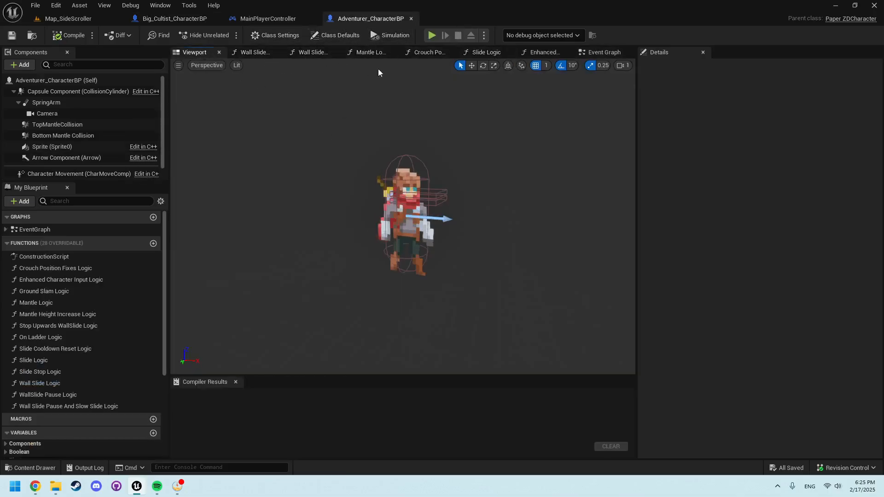
click(603, 52)
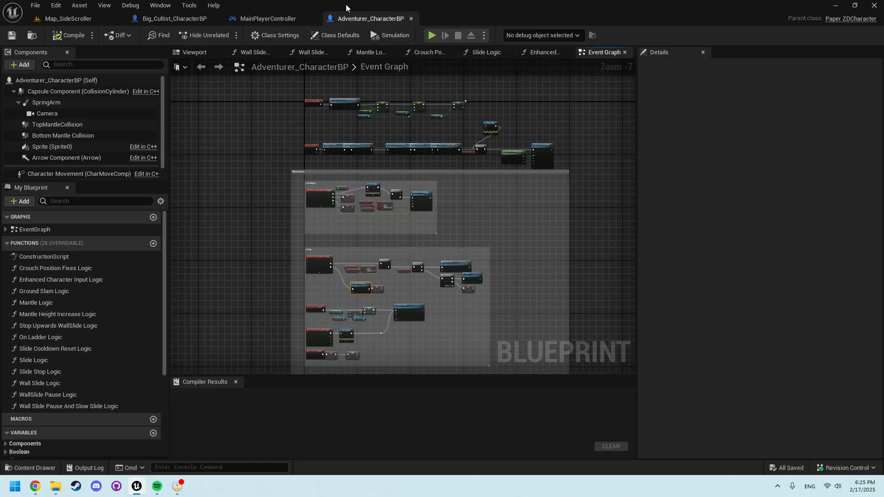
scroll(down, 3)
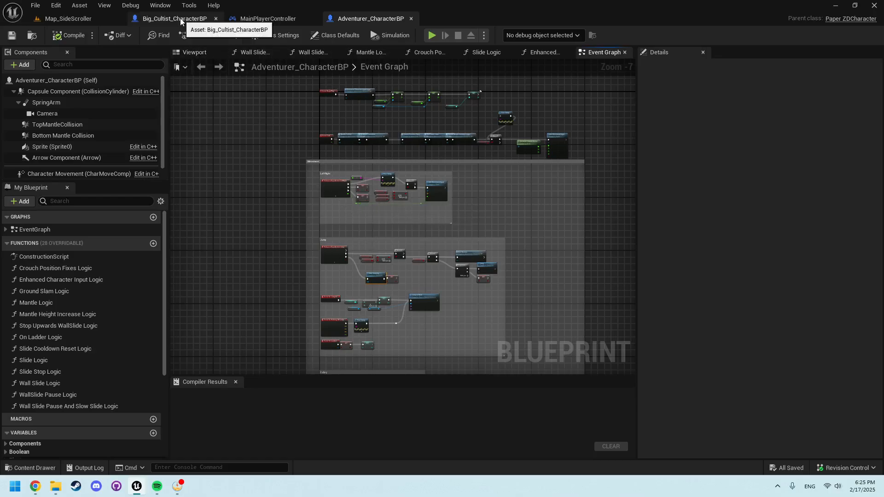
Inspect MainPlayerController's movement and jump nodes, then return to the cultist's three disabled default events.
click(174, 19)
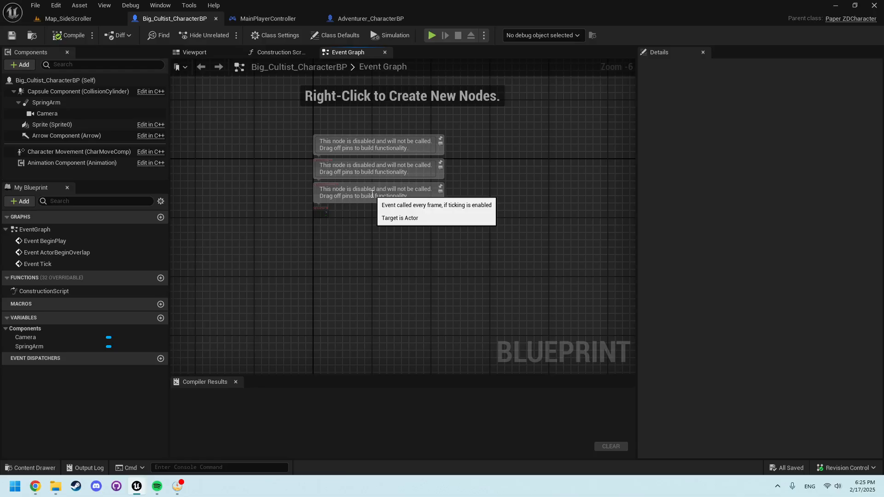
mouse_move(329, 90)
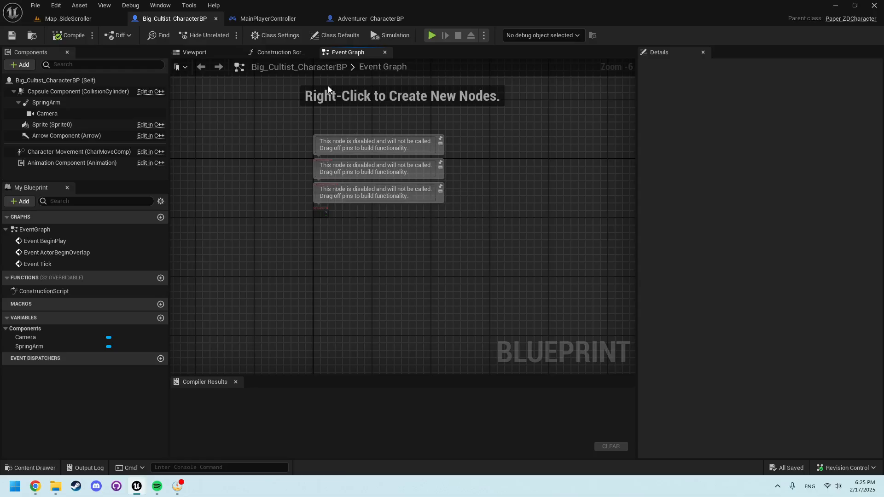
mouse_move(393, 210)
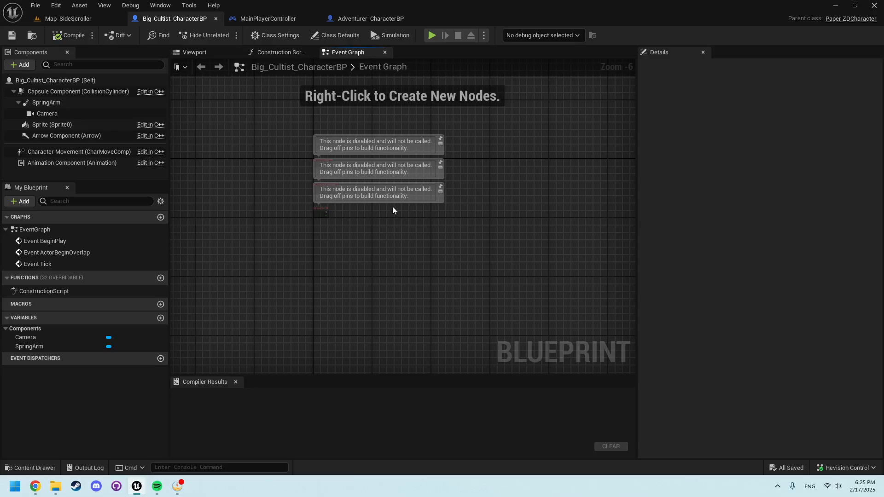
click(265, 19)
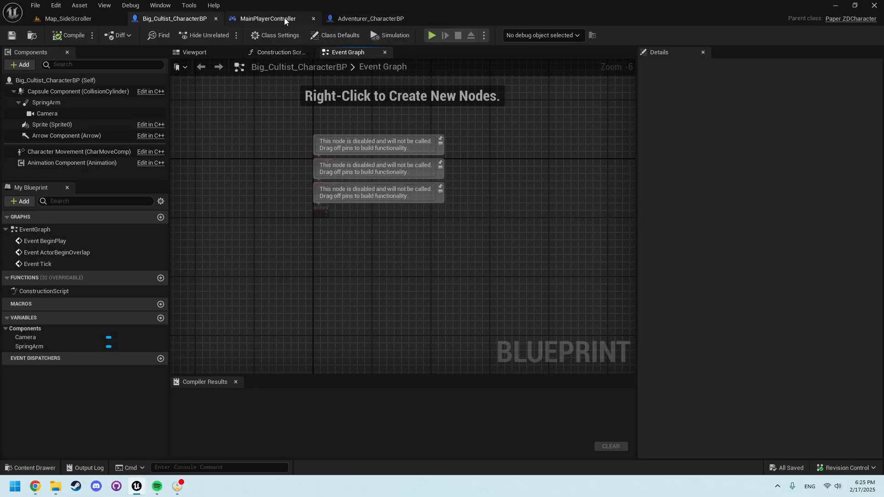
click(265, 19)
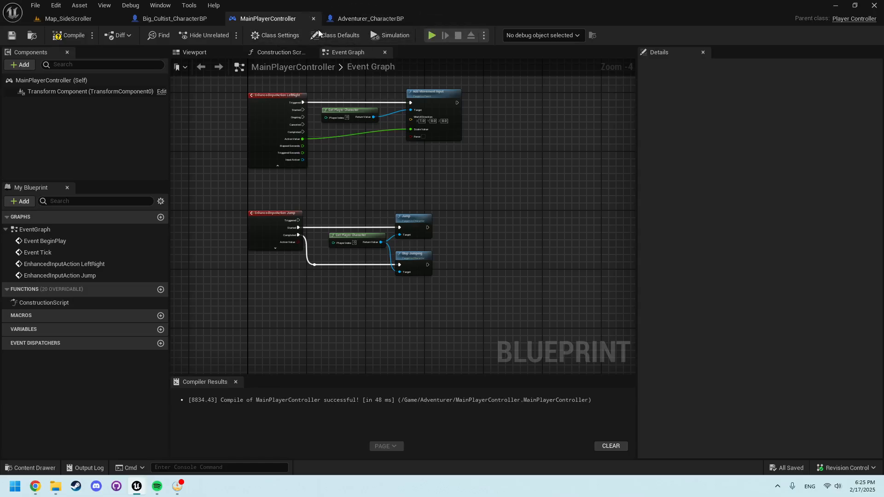
mouse_move(402, 129)
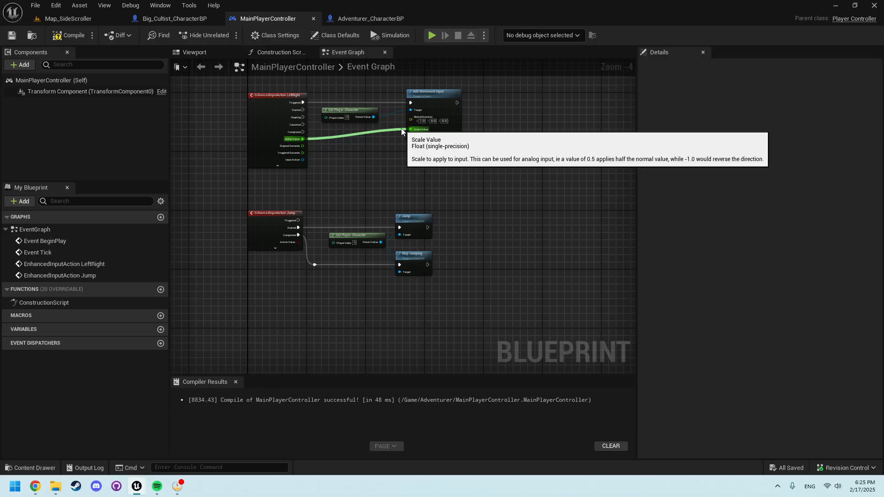
click(174, 18)
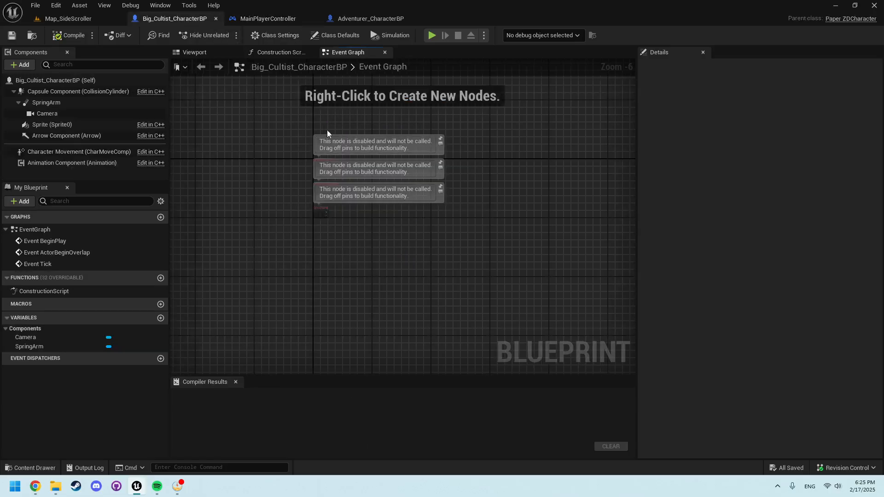
Show the cultist viewport and bring up Project Settings on the Engine Input mappings page.
click(194, 52)
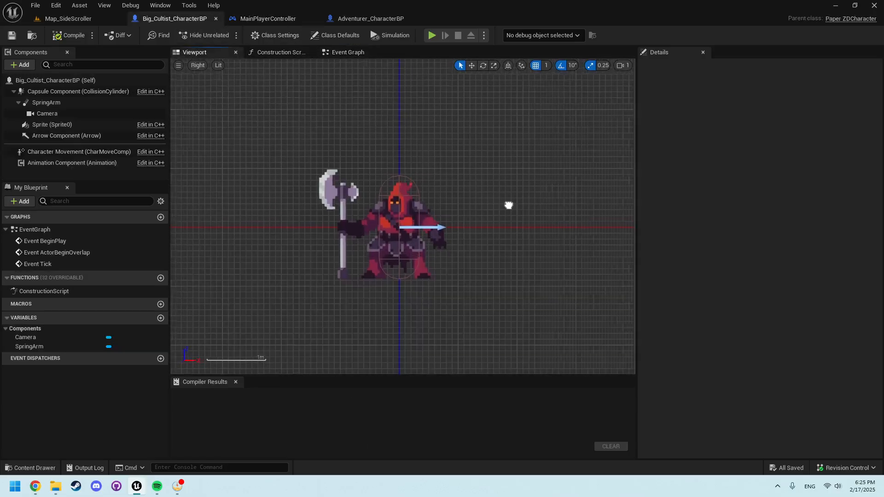
click(55, 5)
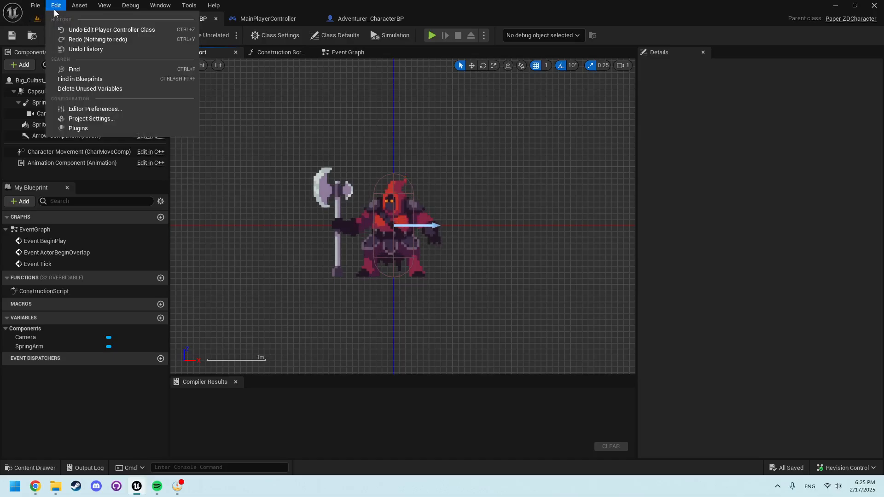
mouse_move(91, 119)
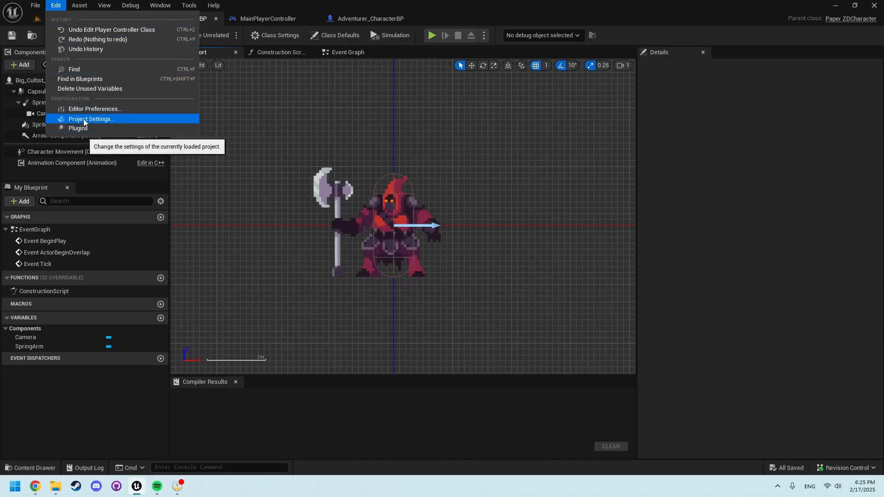
click(91, 119)
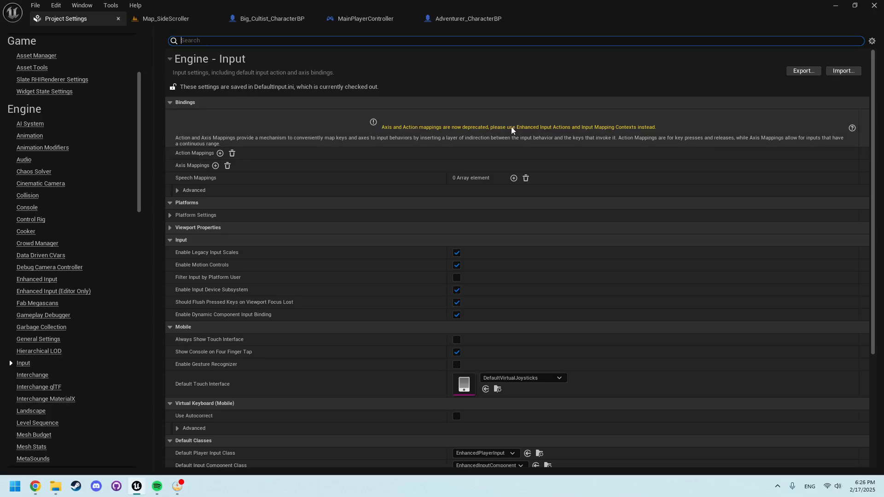
mouse_move(523, 129)
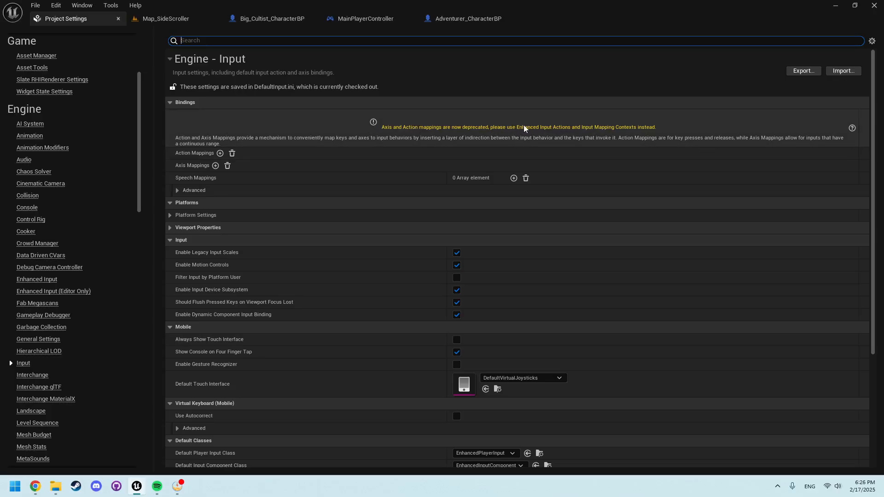
mouse_move(574, 131)
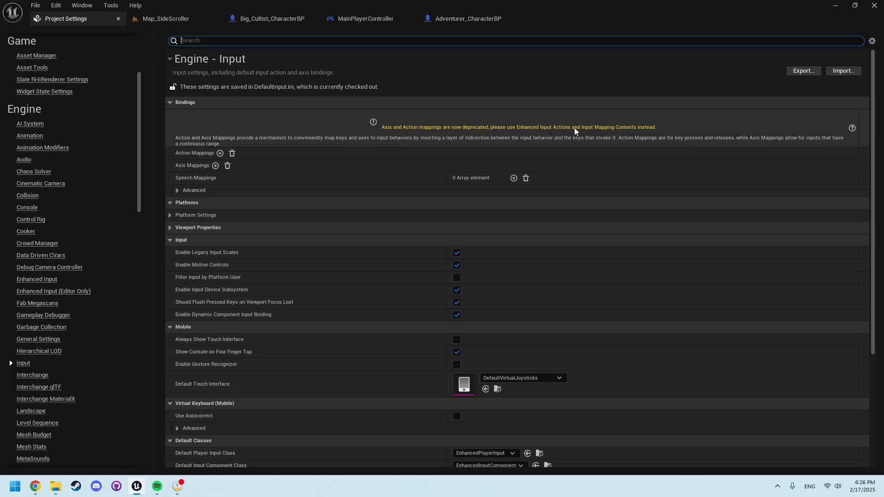
mouse_move(466, 70)
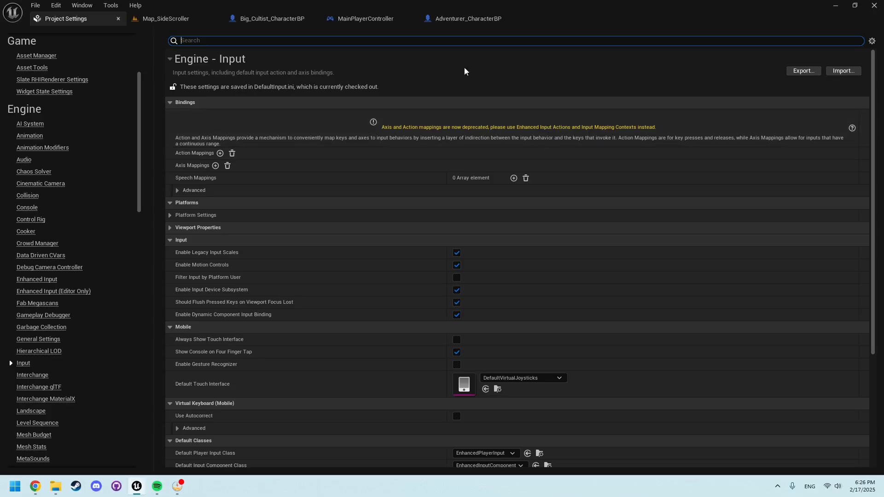
Switch to the side-scroller level and browse into the KeyMapping folder of input assets.
click(166, 18)
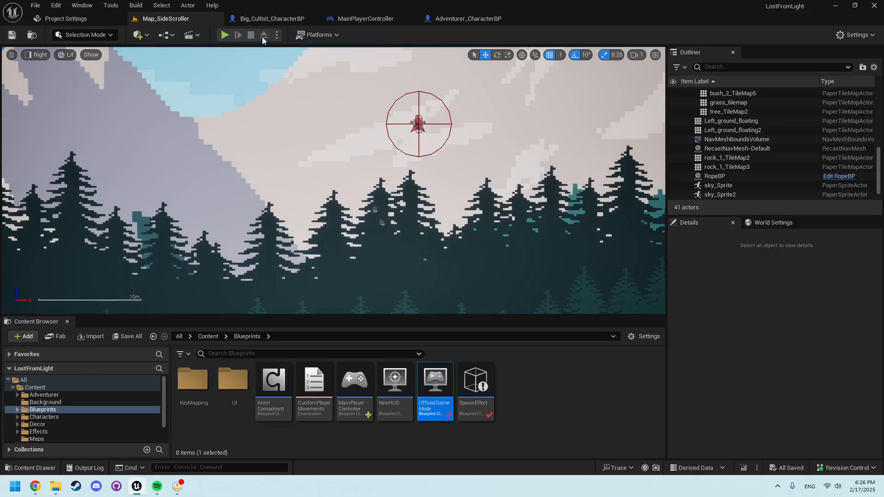
click(265, 18)
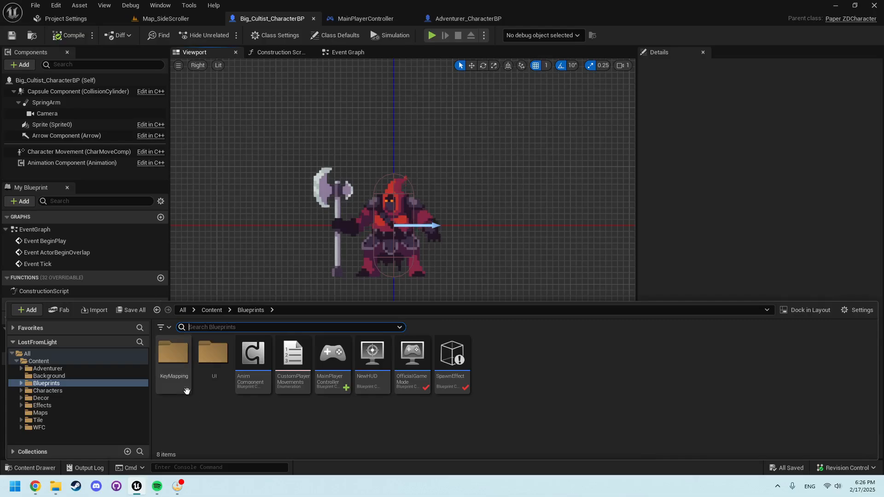
double_click(174, 353)
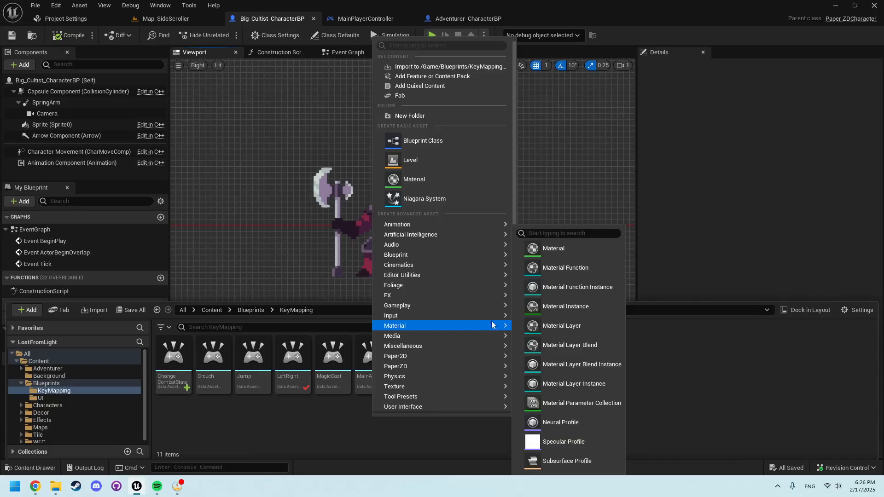
mouse_move(391, 315)
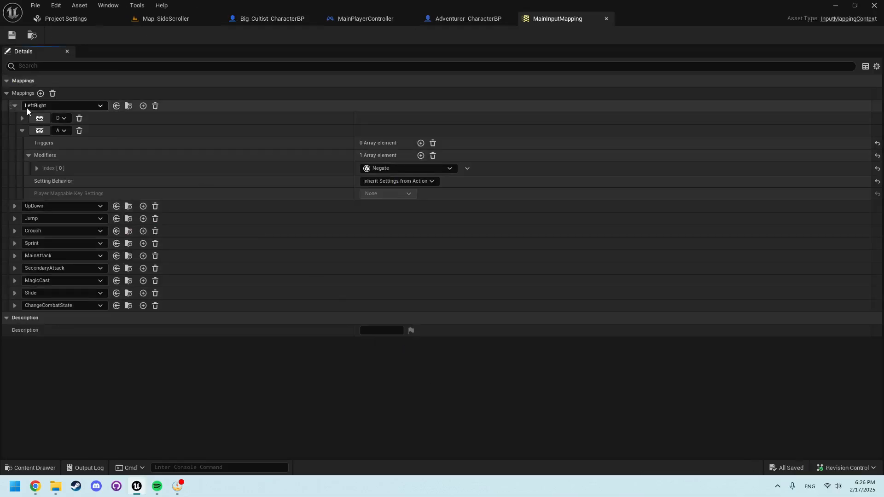
Re-expand LeftRight's D and negated A mapping and select the LeftRight action in KeyMapping.
click(15, 105)
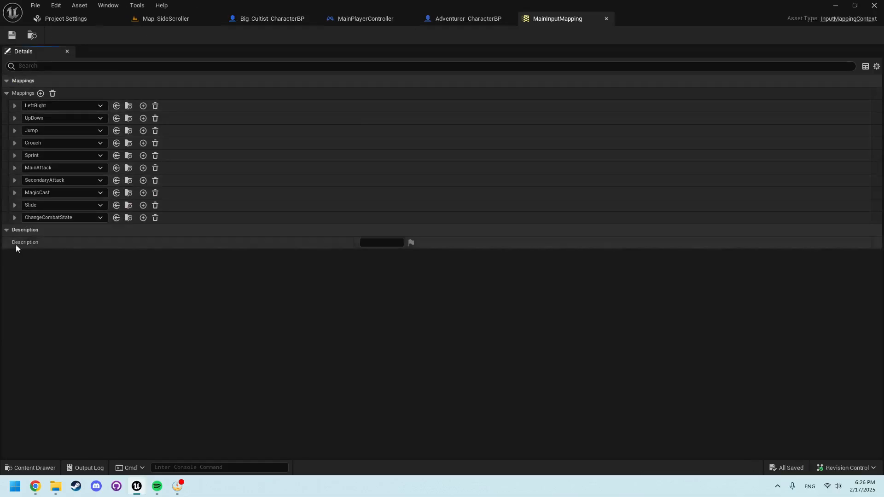
click(14, 105)
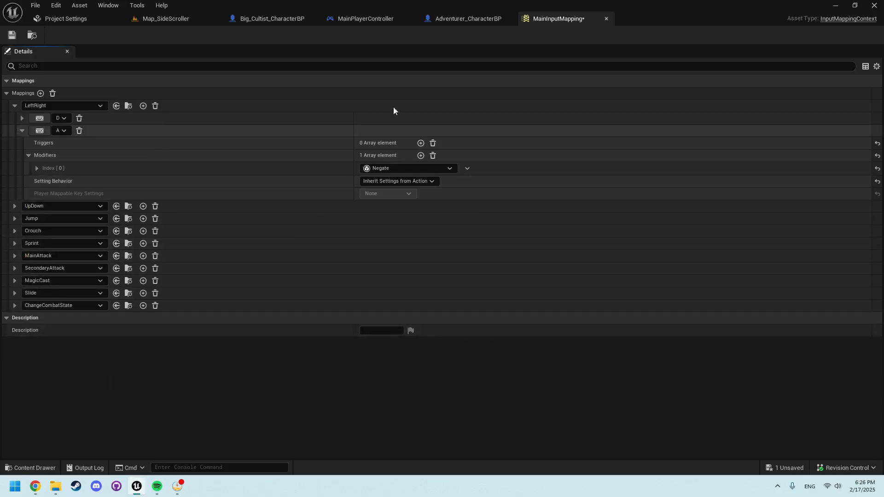
click(30, 468)
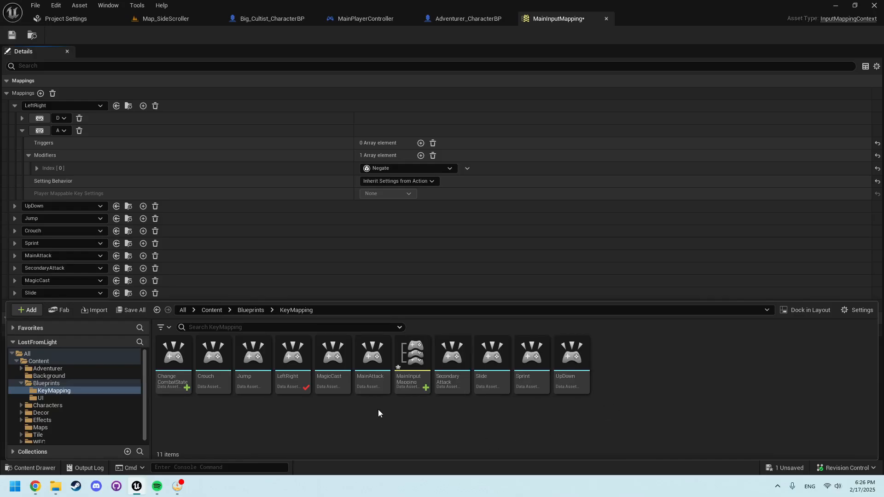
click(292, 353)
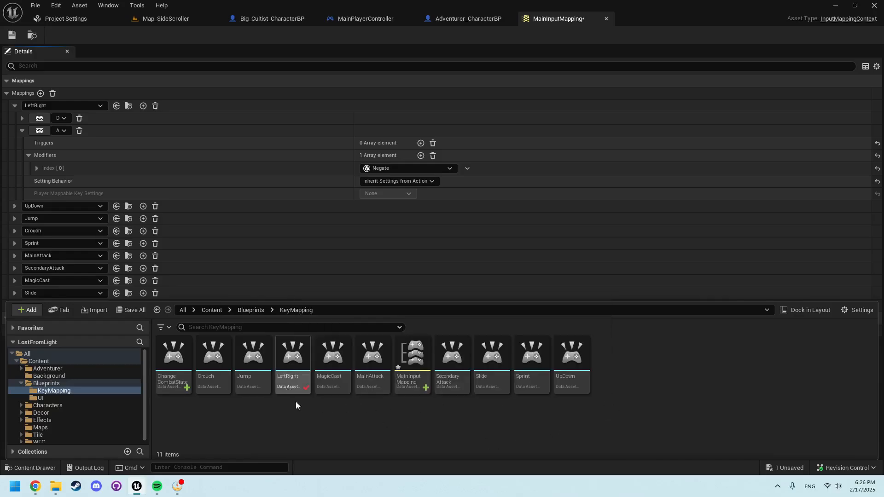
mouse_move(292, 363)
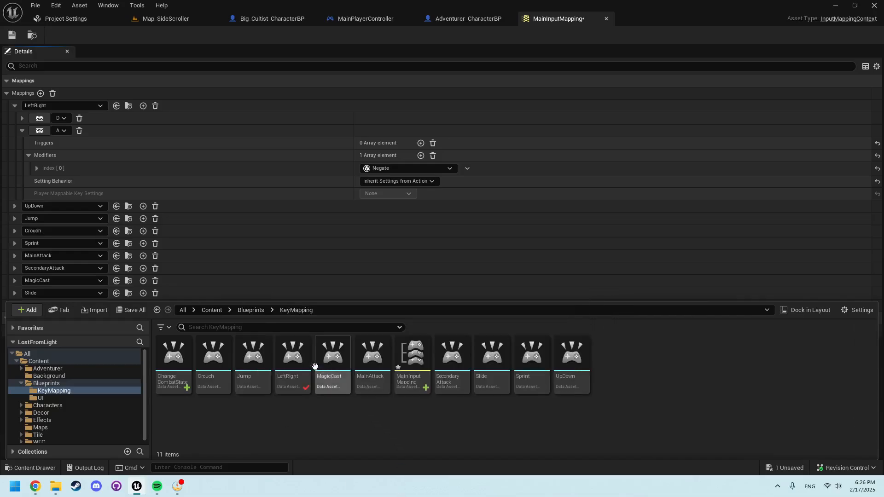
mouse_move(292, 355)
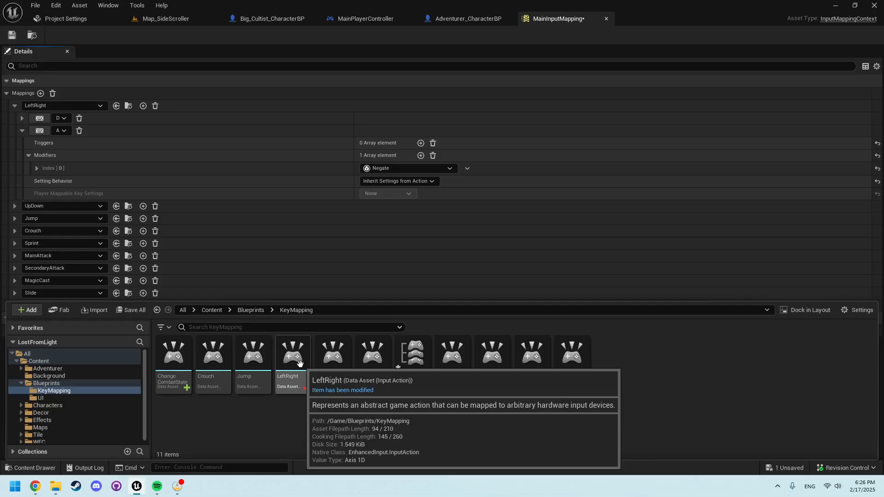
Review the LeftRight action's value type options and keep it on Axis1D (float).
double_click(292, 353)
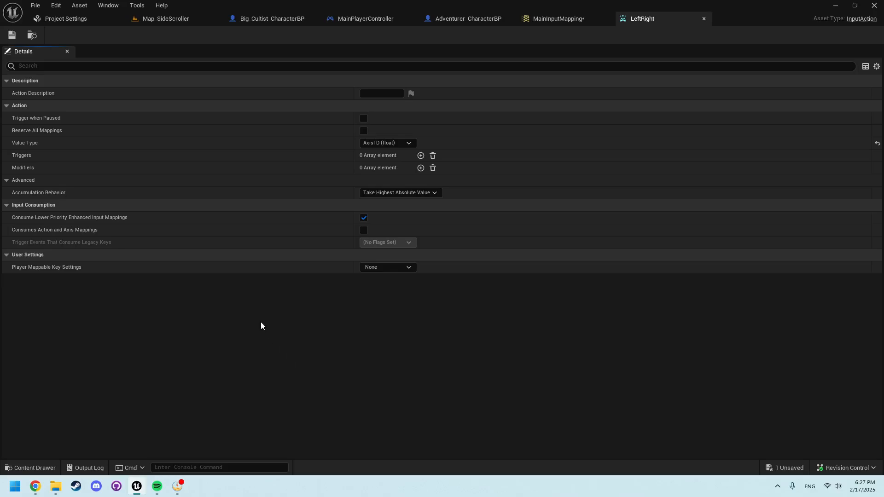
click(388, 143)
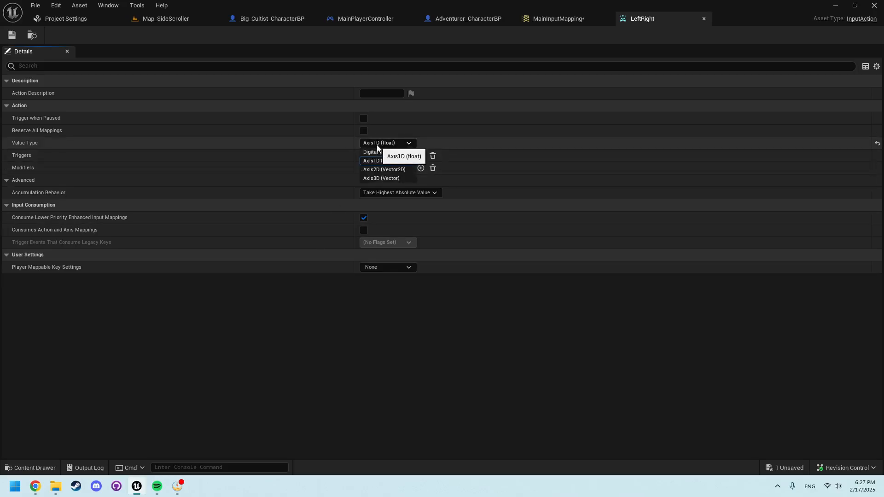
mouse_move(378, 152)
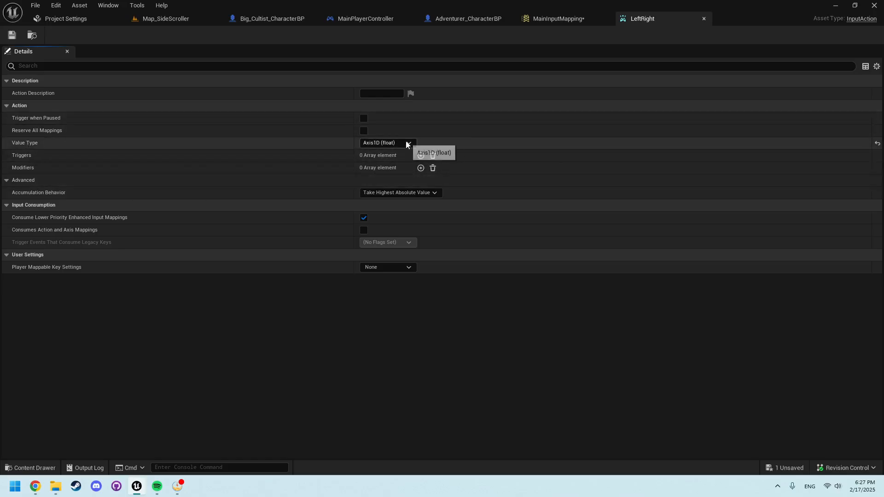
click(387, 143)
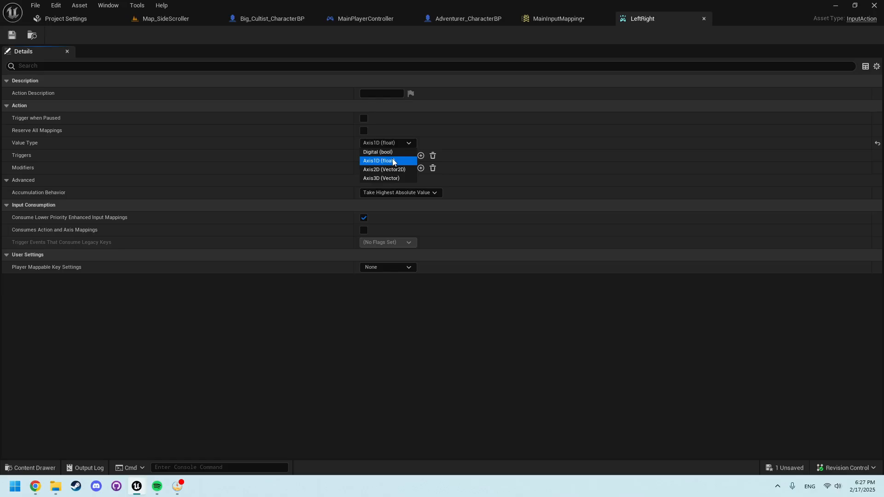
mouse_move(388, 170)
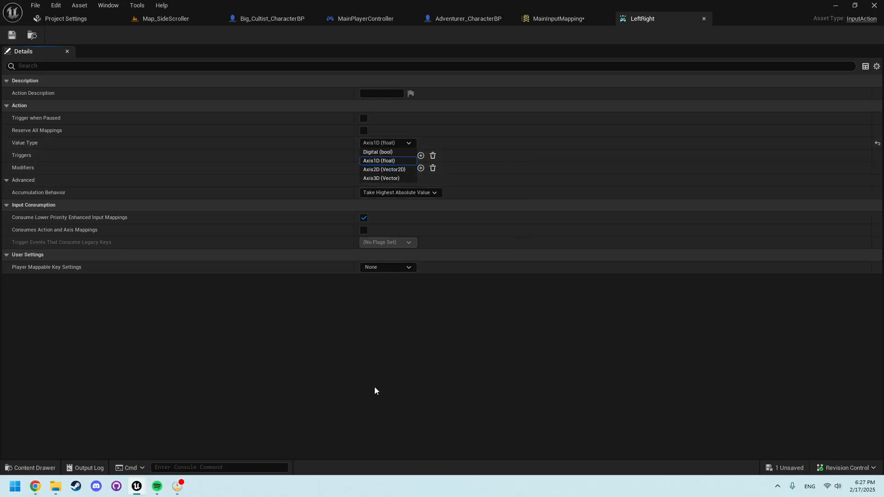
mouse_move(413, 343)
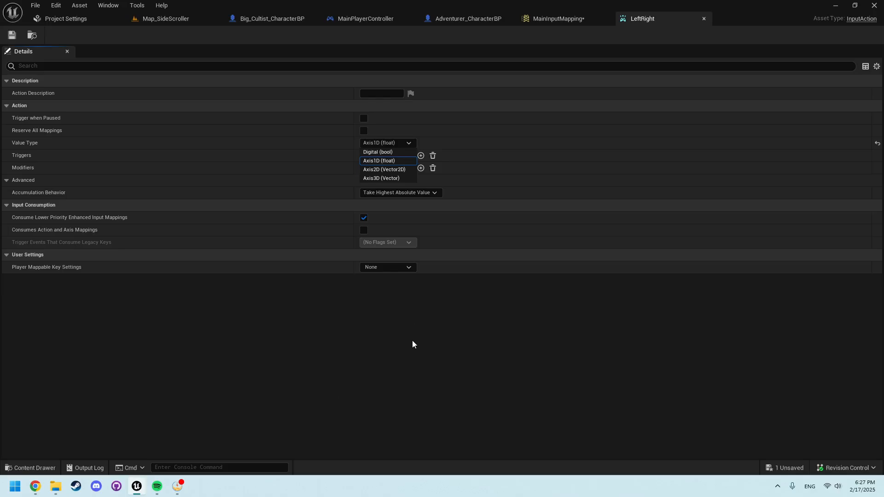
mouse_move(339, 338)
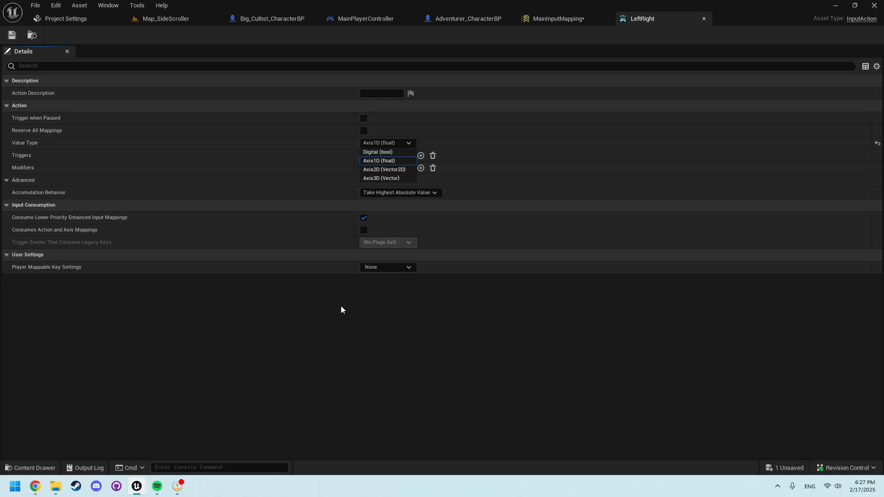
mouse_move(412, 175)
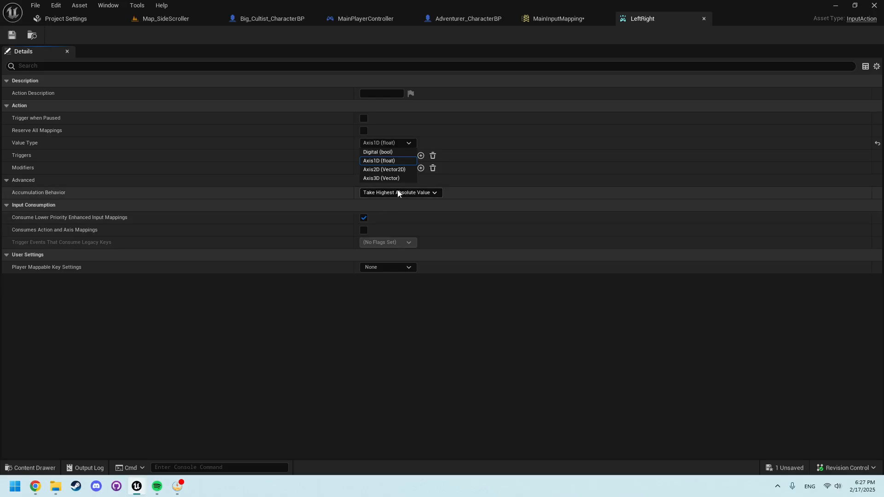
mouse_move(388, 177)
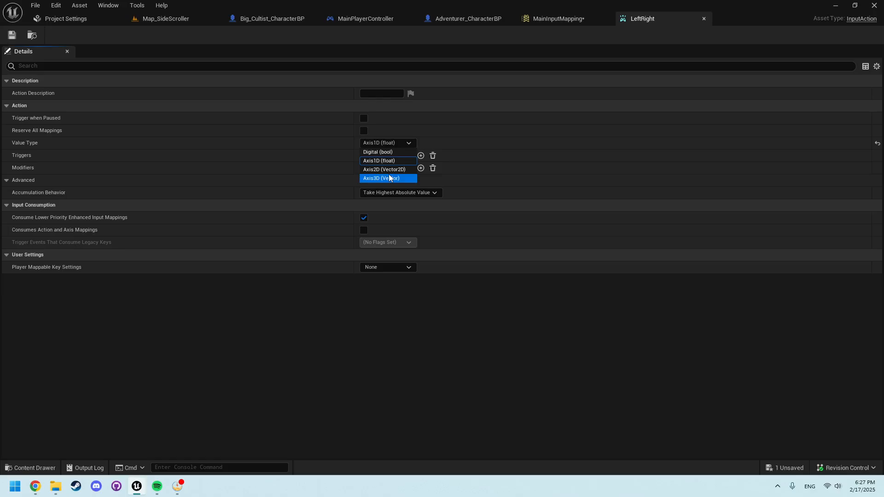
click(378, 160)
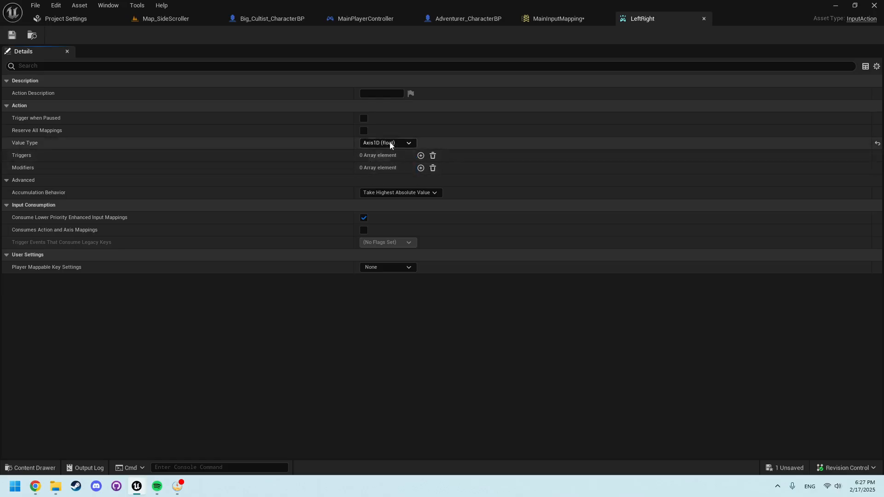
mouse_move(388, 143)
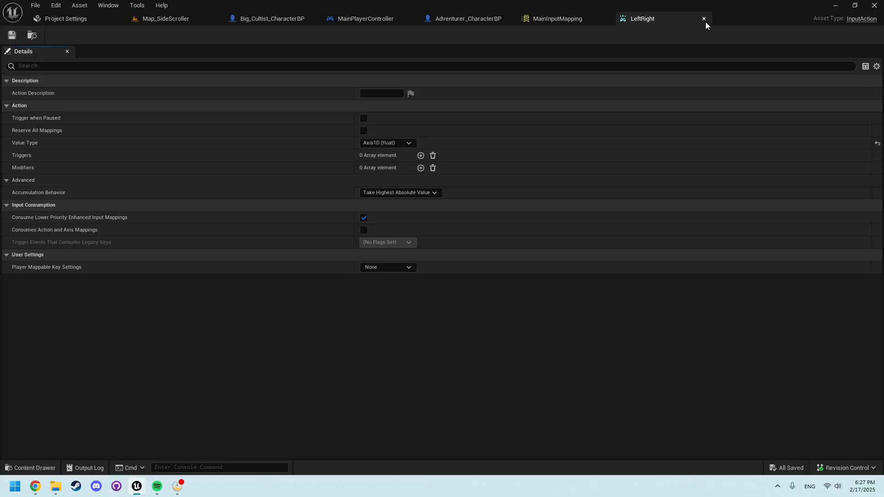
Add a third, unassigned key binding under LeftRight and browse the XBox One inputs for it.
click(557, 18)
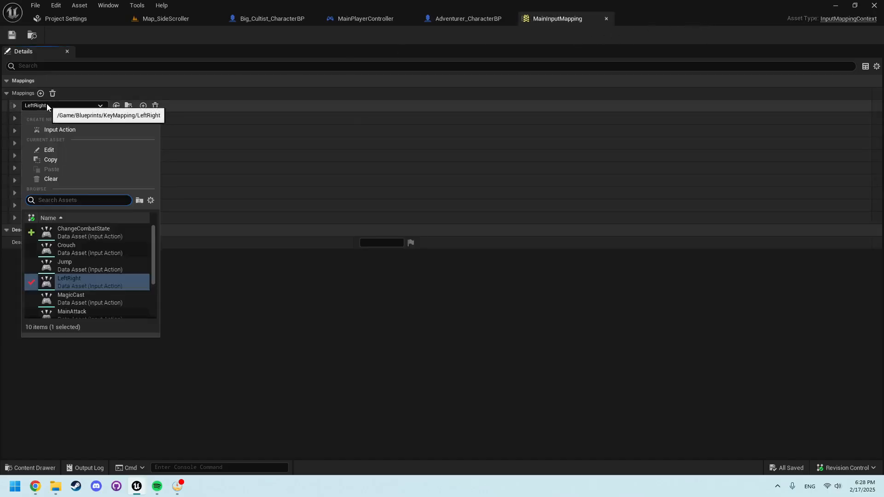
click(15, 107)
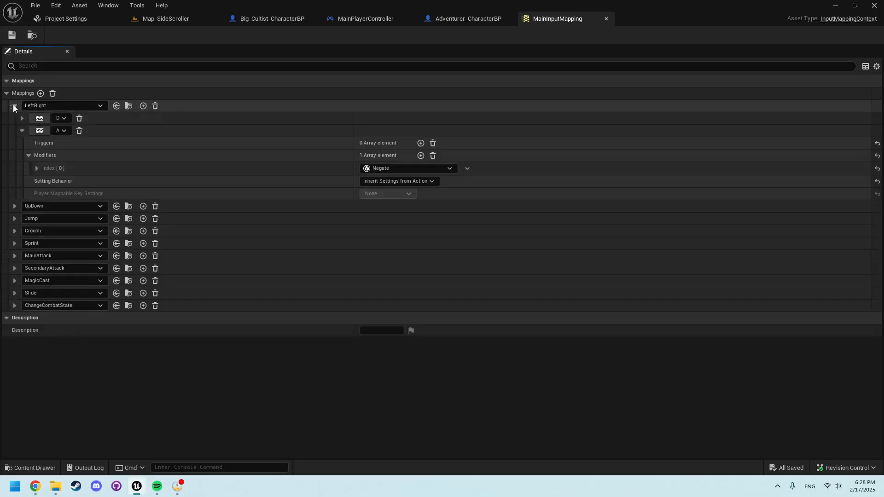
mouse_move(39, 118)
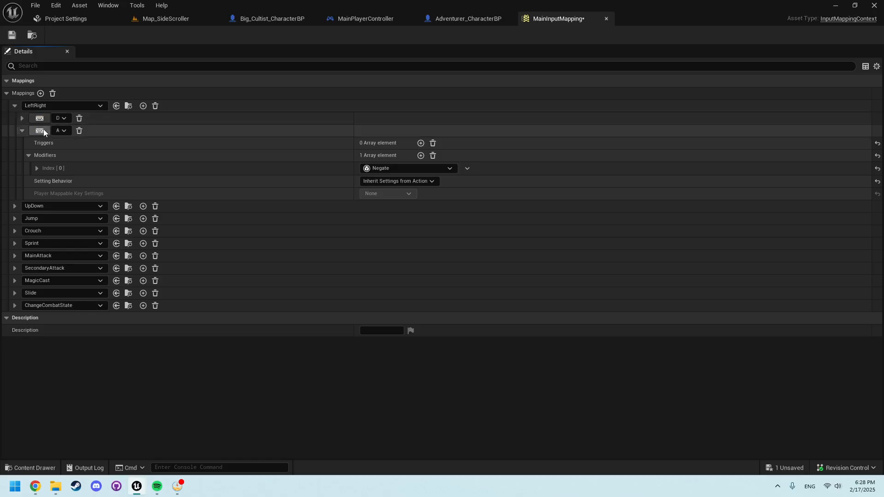
click(144, 105)
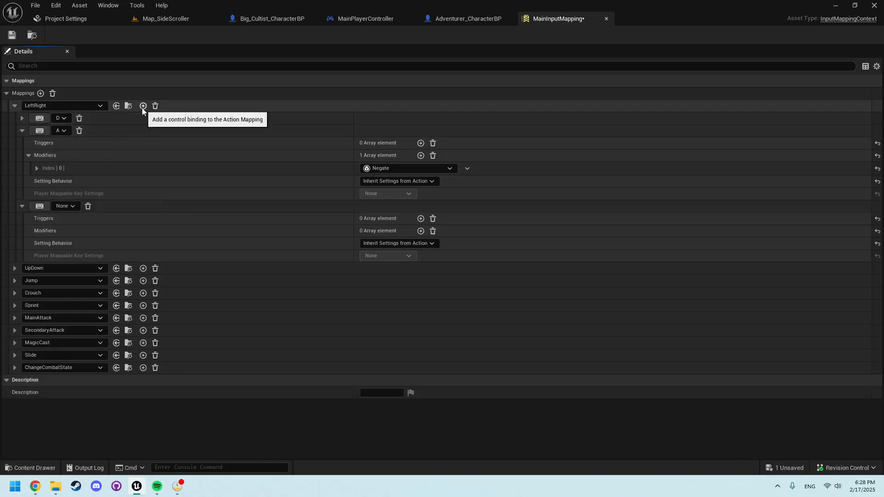
click(66, 205)
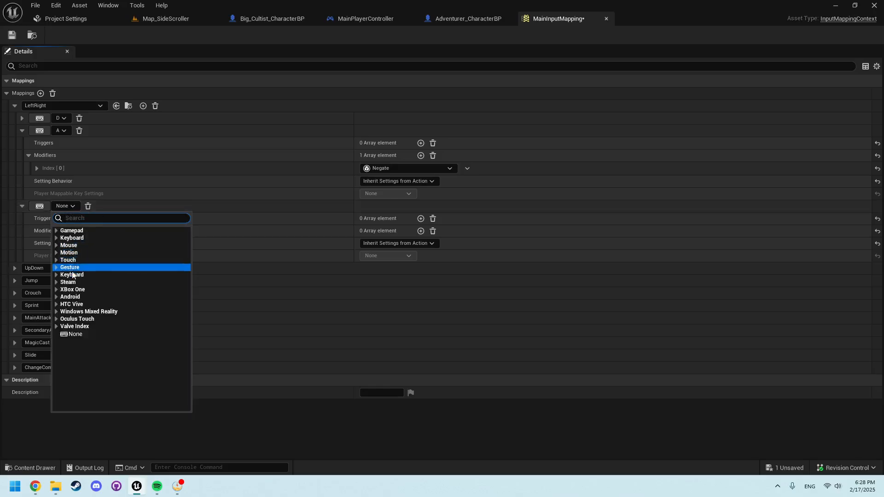
mouse_move(67, 282)
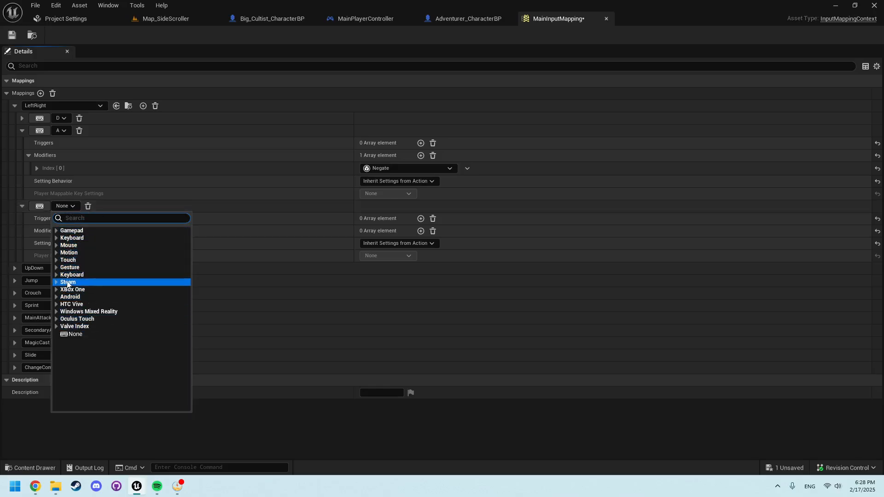
click(56, 282)
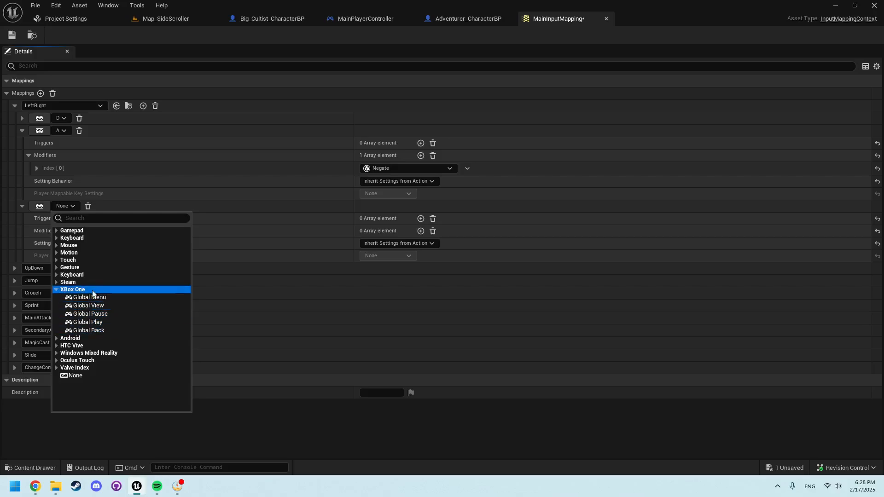
mouse_move(88, 297)
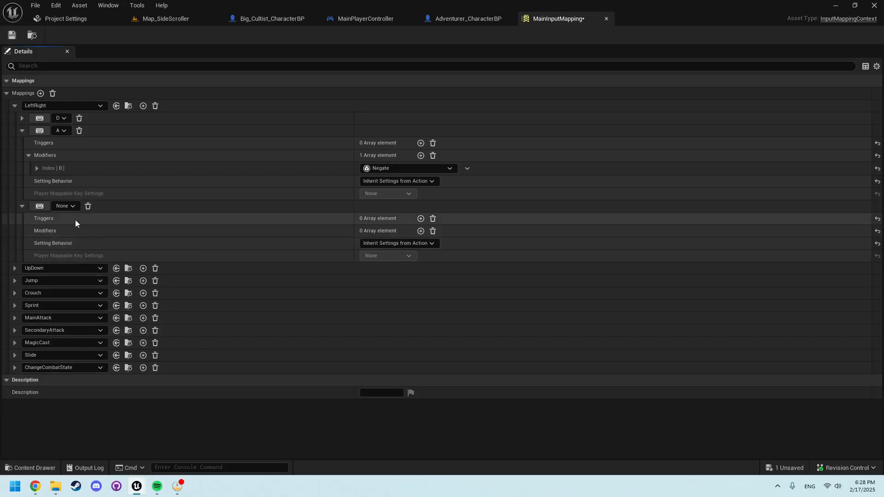
Delete the None key entry, reopen the LeftRight action, and expand key A's modifiers.
click(89, 205)
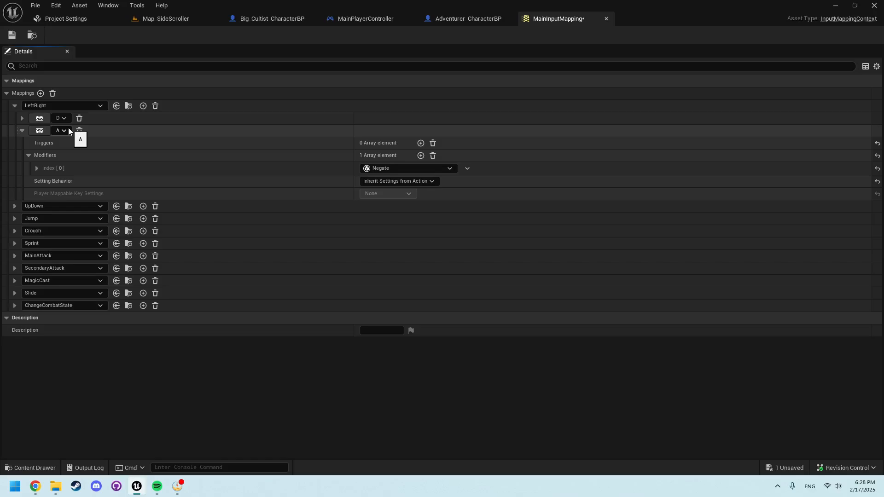
mouse_move(58, 139)
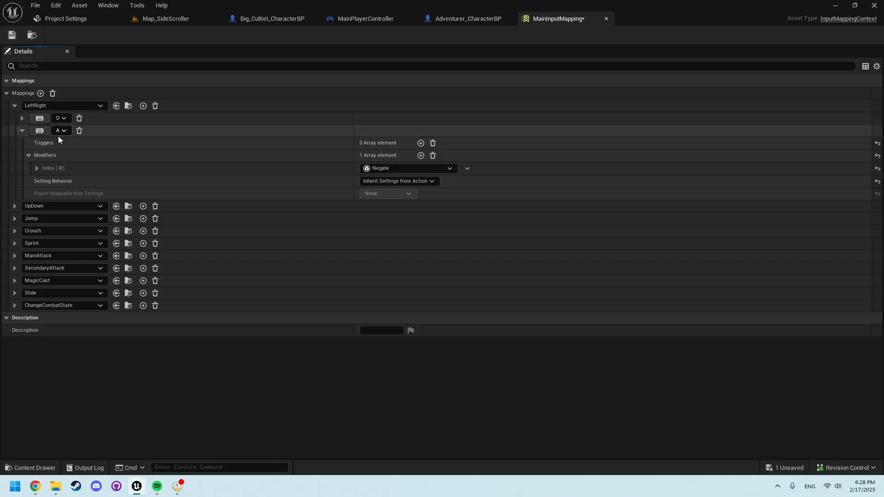
click(59, 130)
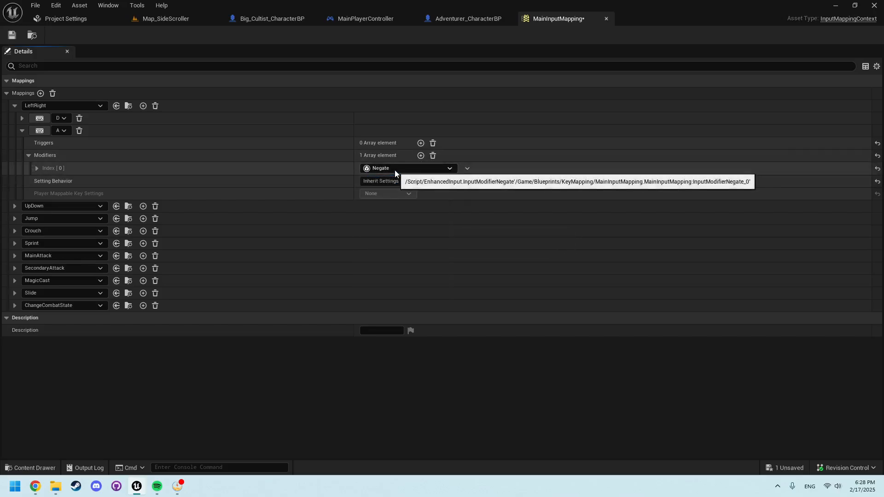
mouse_move(444, 66)
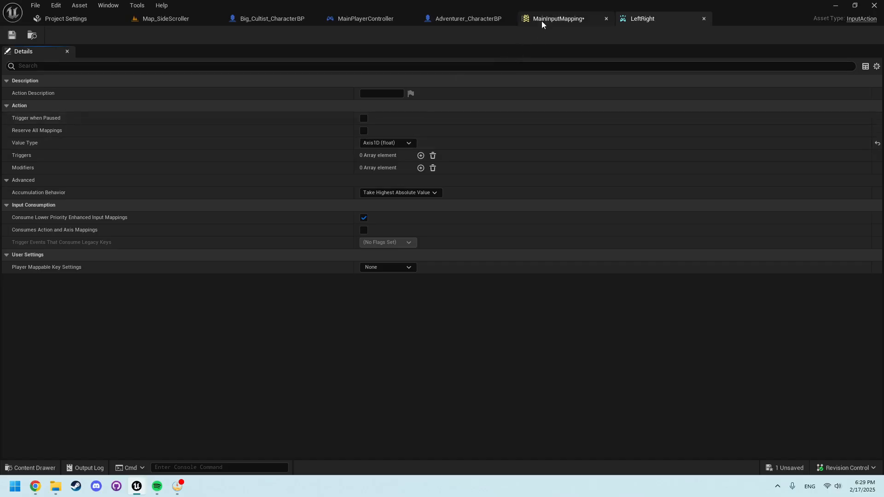
click(557, 18)
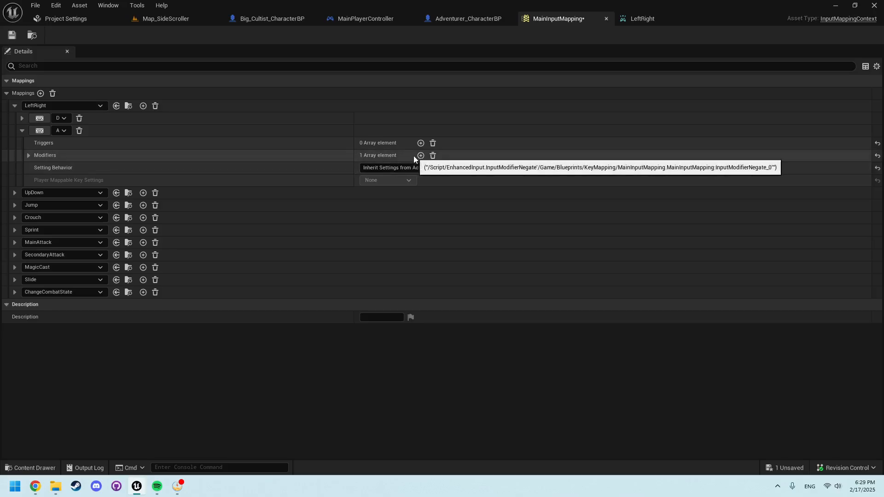
click(398, 168)
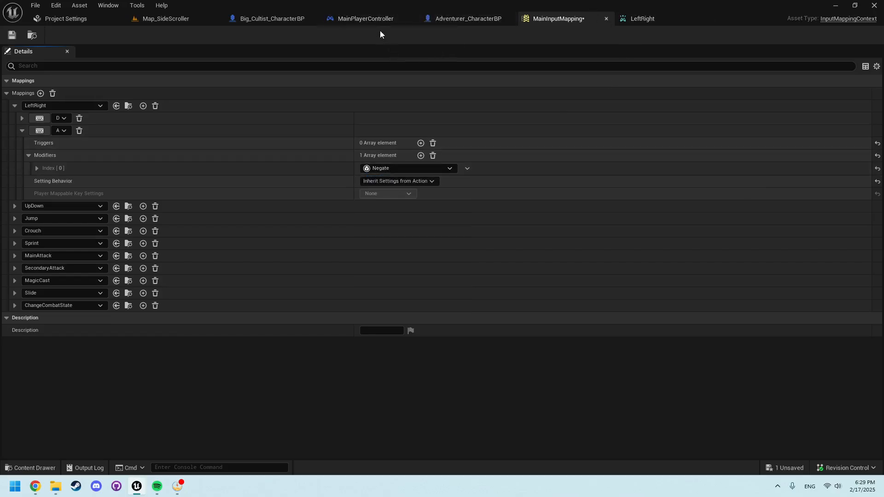
Select MainInputMapping on the Add Mapping Context node and bring up the KeyMapping input assets.
click(366, 18)
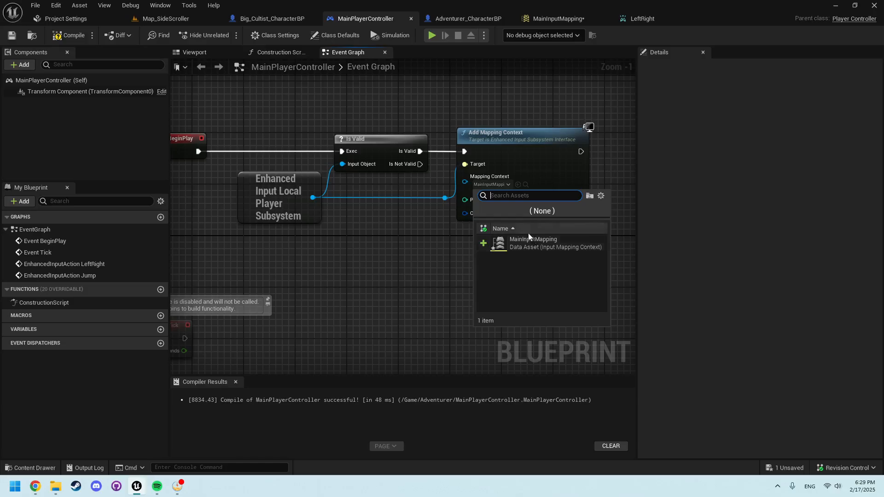
mouse_move(533, 242)
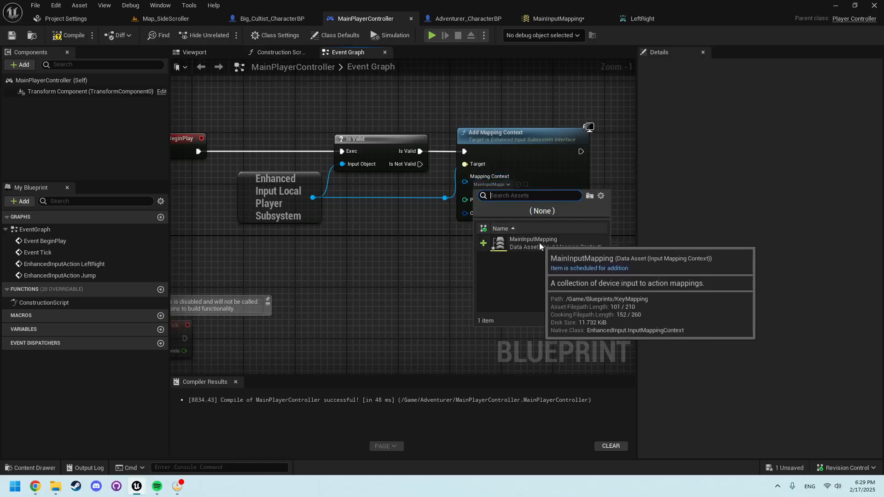
click(532, 242)
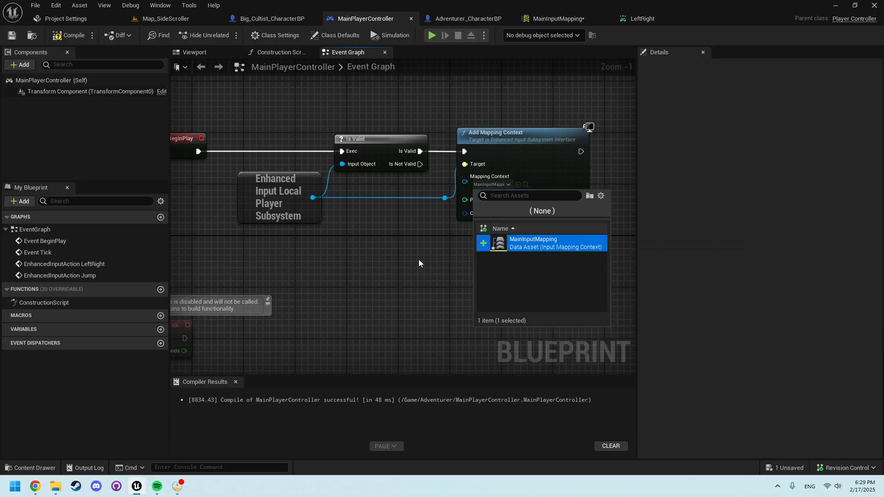
click(532, 243)
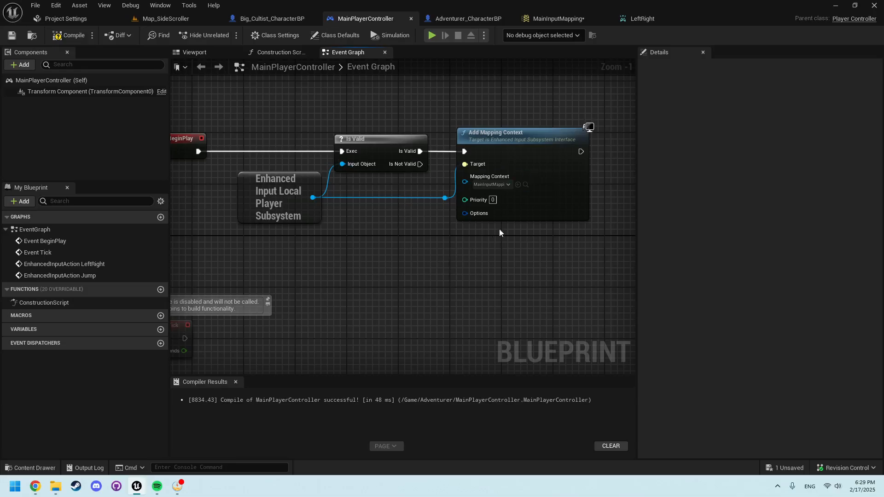
click(30, 468)
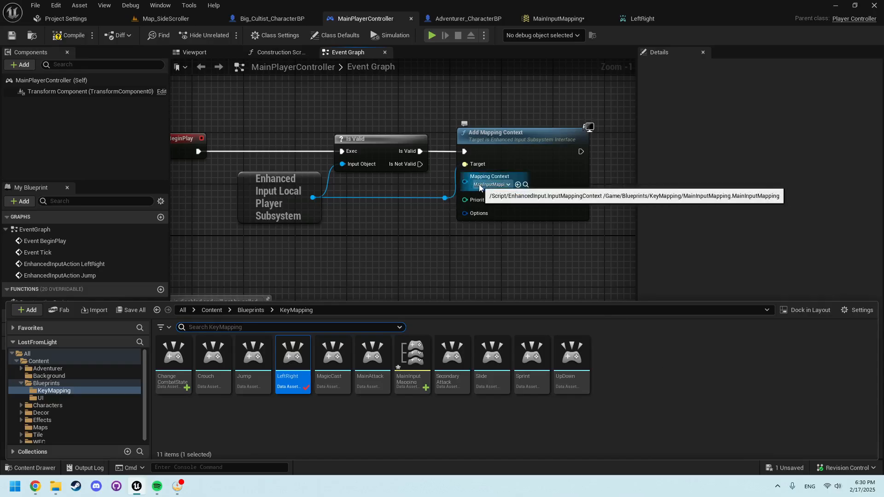
Expand the LeftRight event's pins and break its Action Value wire to Add Movement Input's Scale Value.
click(72, 35)
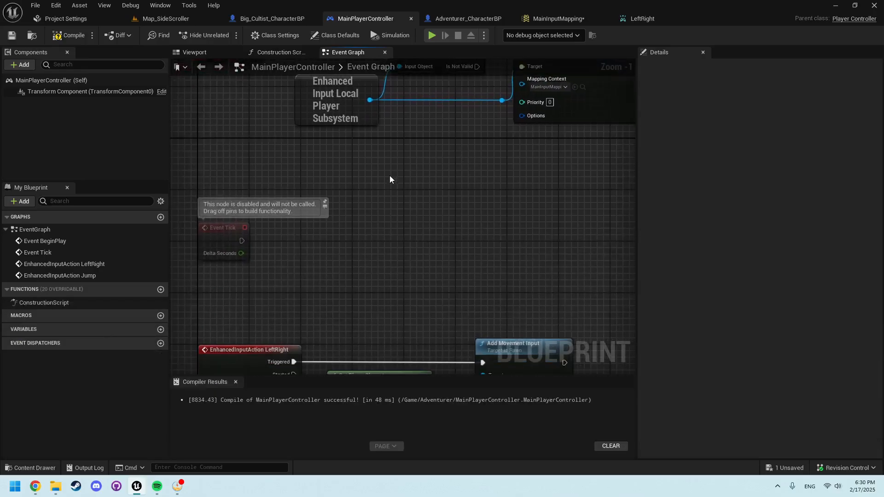
scroll(down, 3)
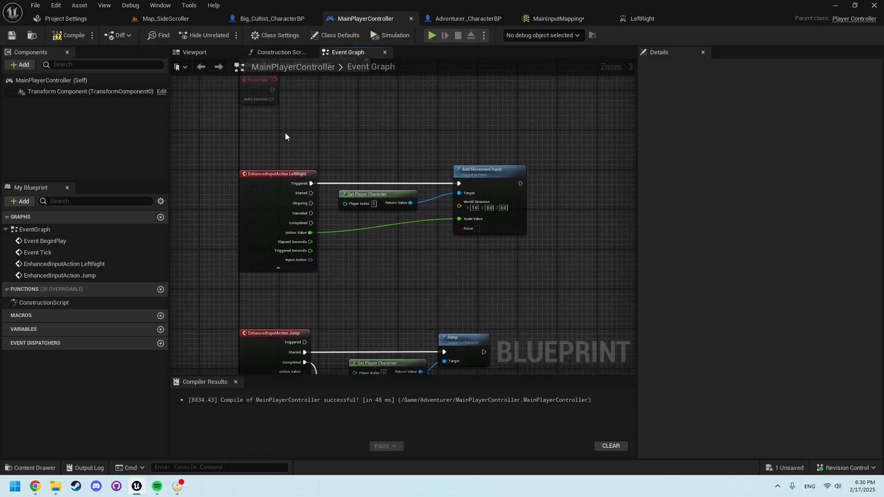
mouse_move(302, 174)
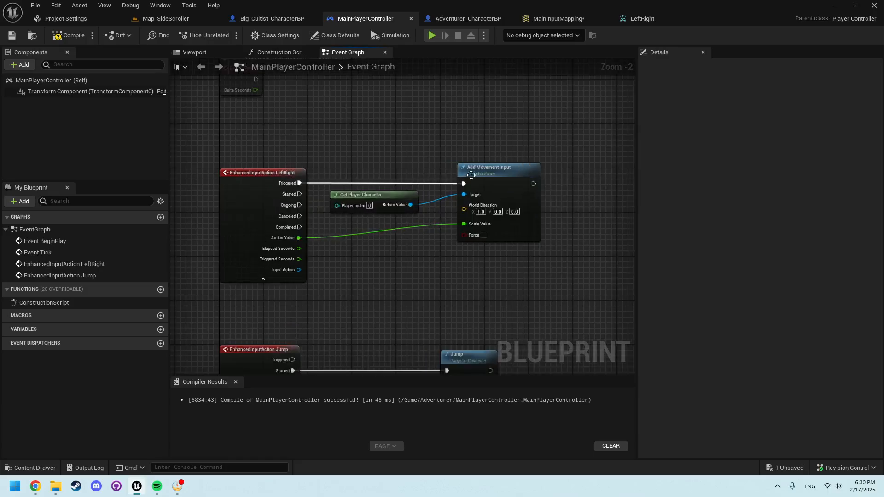
mouse_move(360, 195)
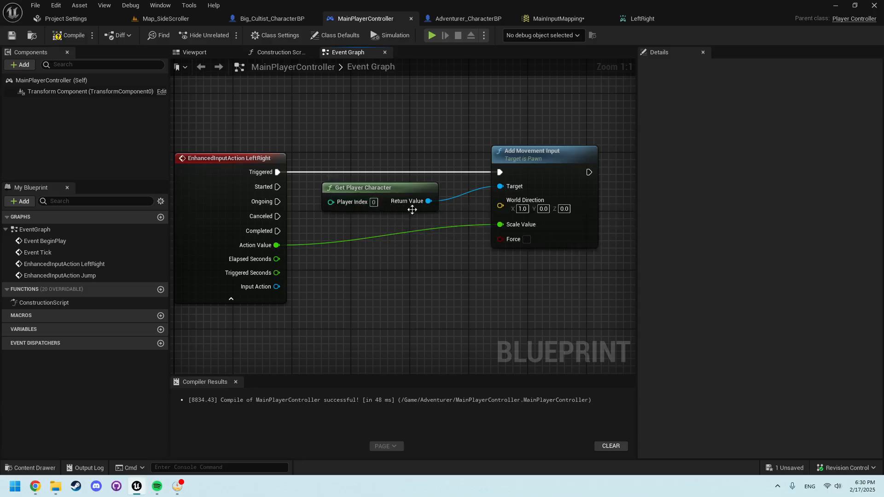
mouse_move(441, 165)
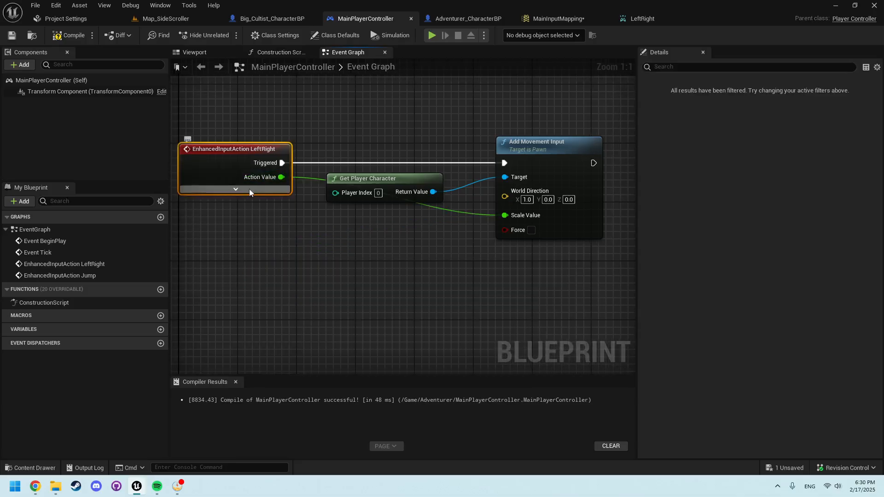
click(235, 189)
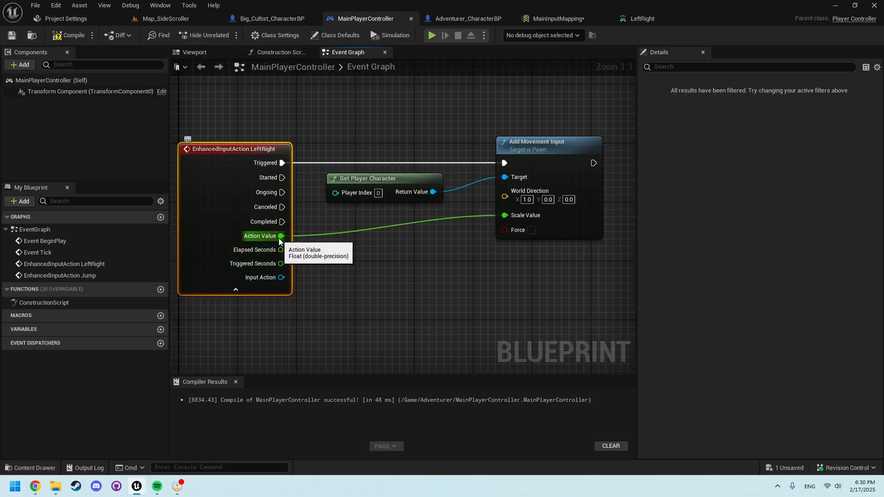
click(642, 18)
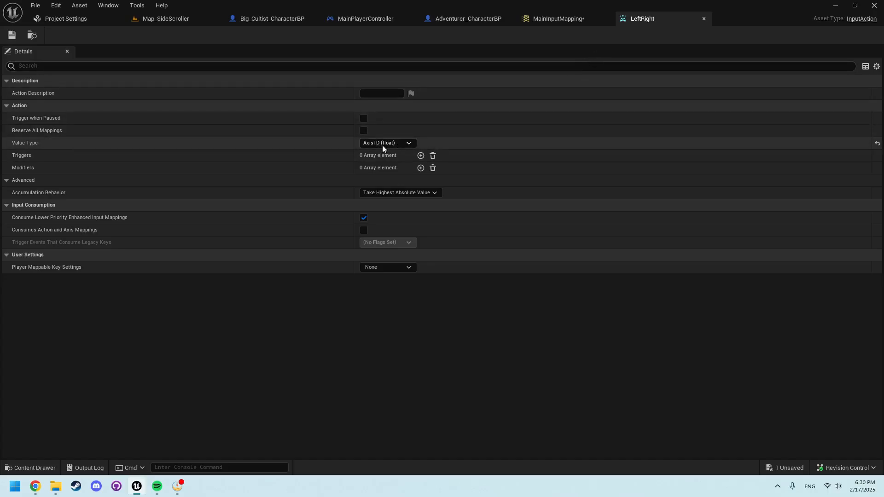
click(558, 19)
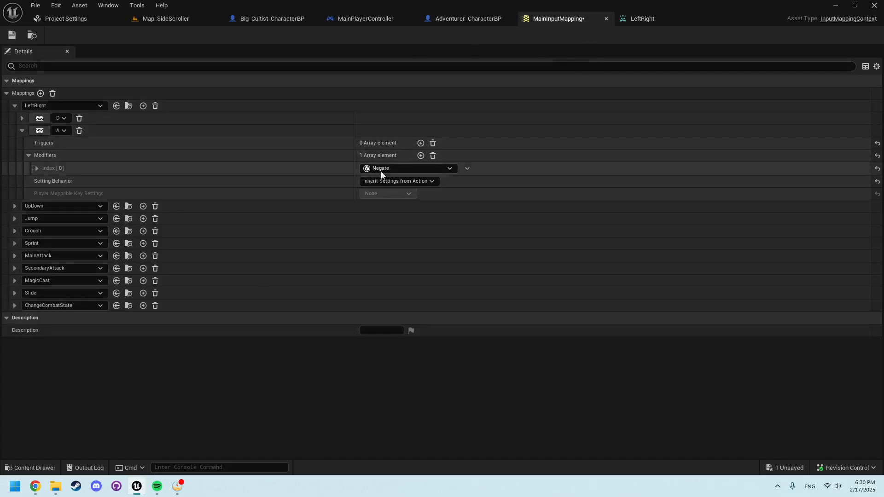
click(366, 19)
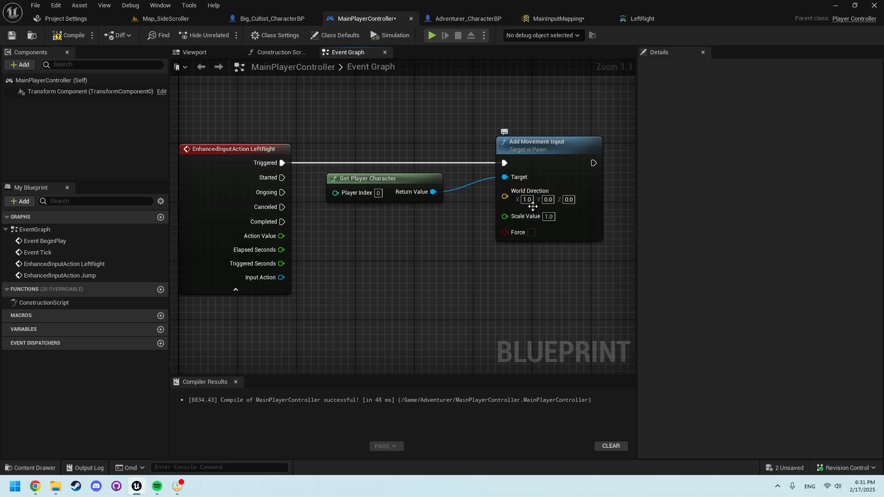
mouse_move(524, 216)
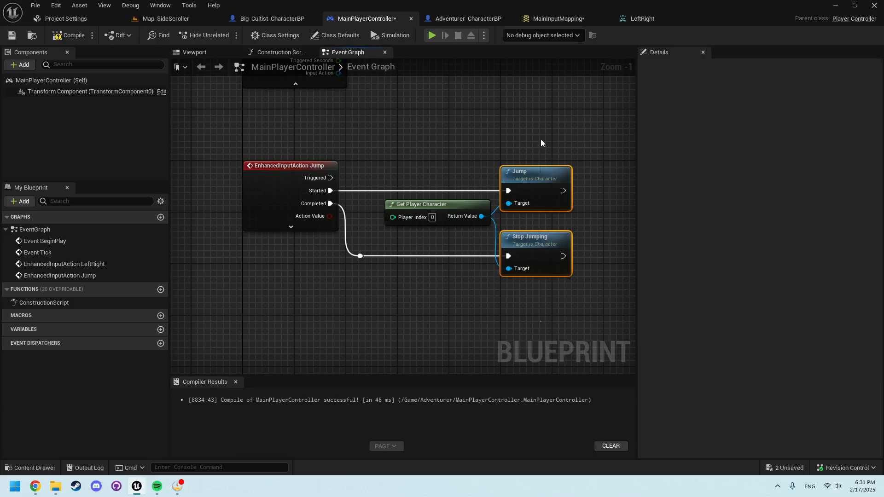
mouse_move(409, 207)
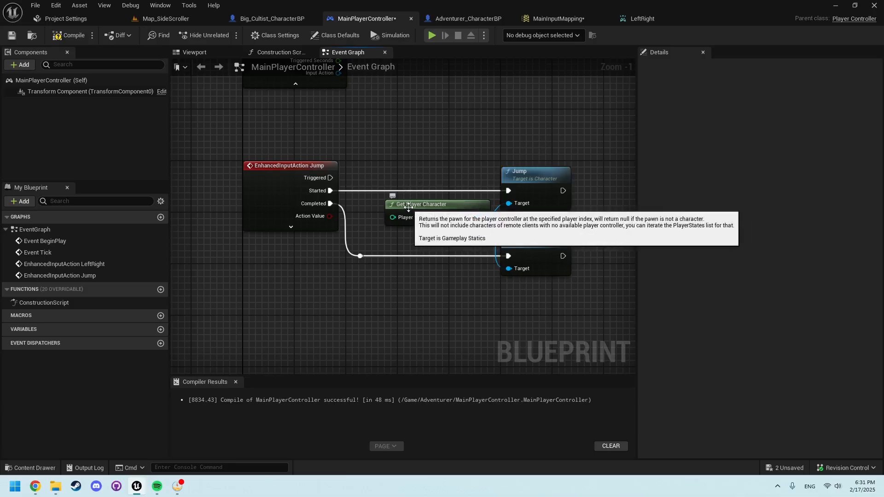
mouse_move(319, 191)
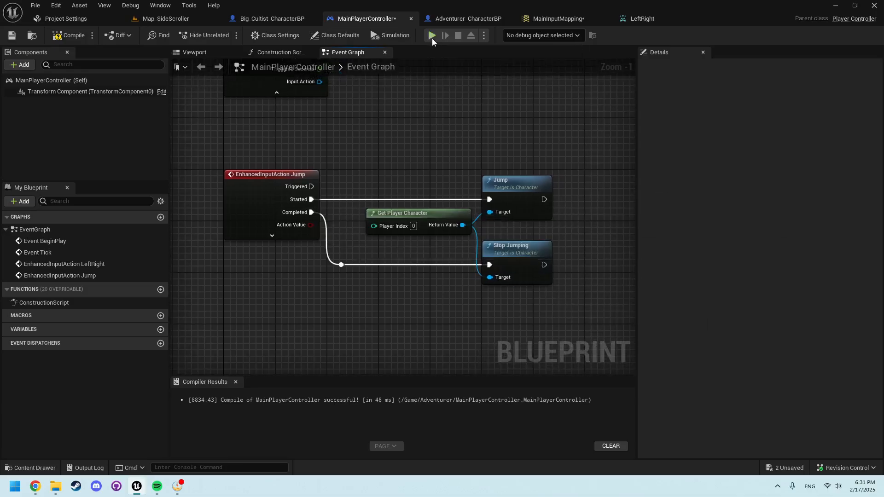
Save all changed assets and return to the Big_Cultist character blueprint.
click(430, 36)
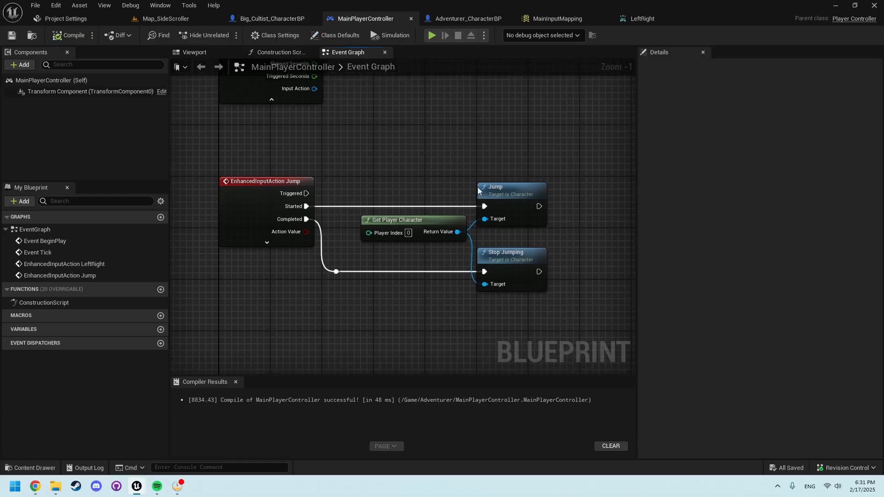
click(271, 19)
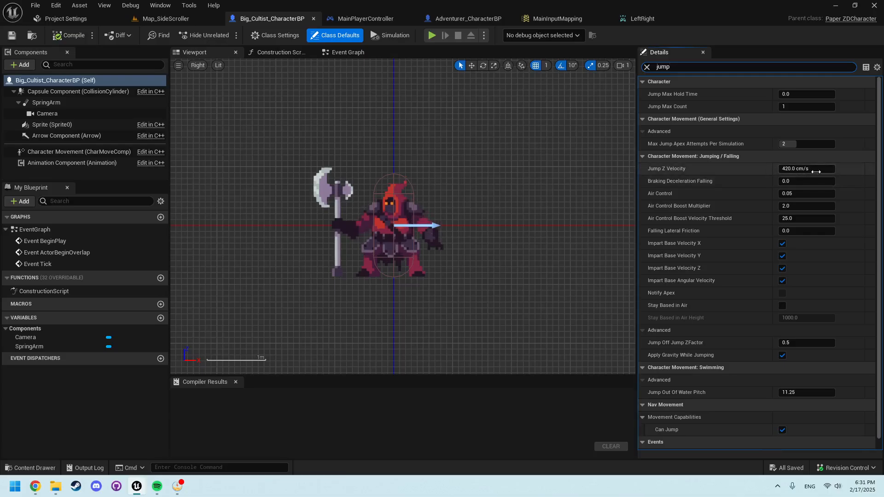
Launch a Play-in-Editor session of the side-scroller level.
click(431, 35)
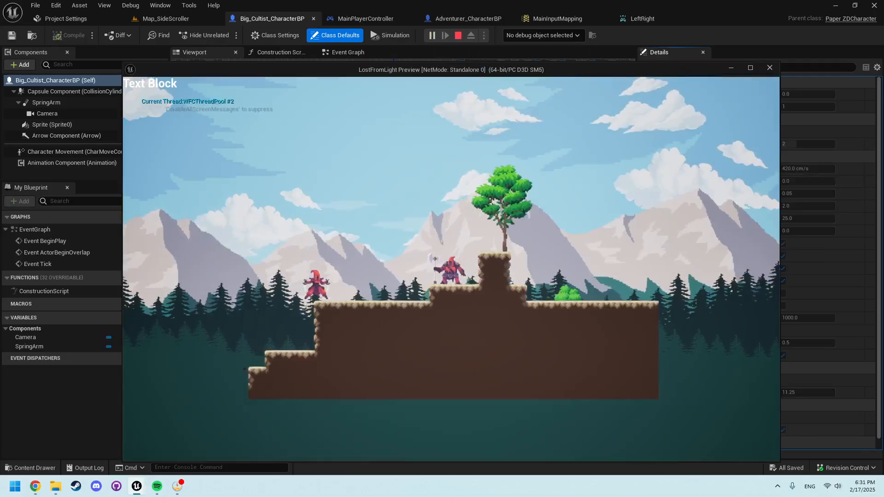